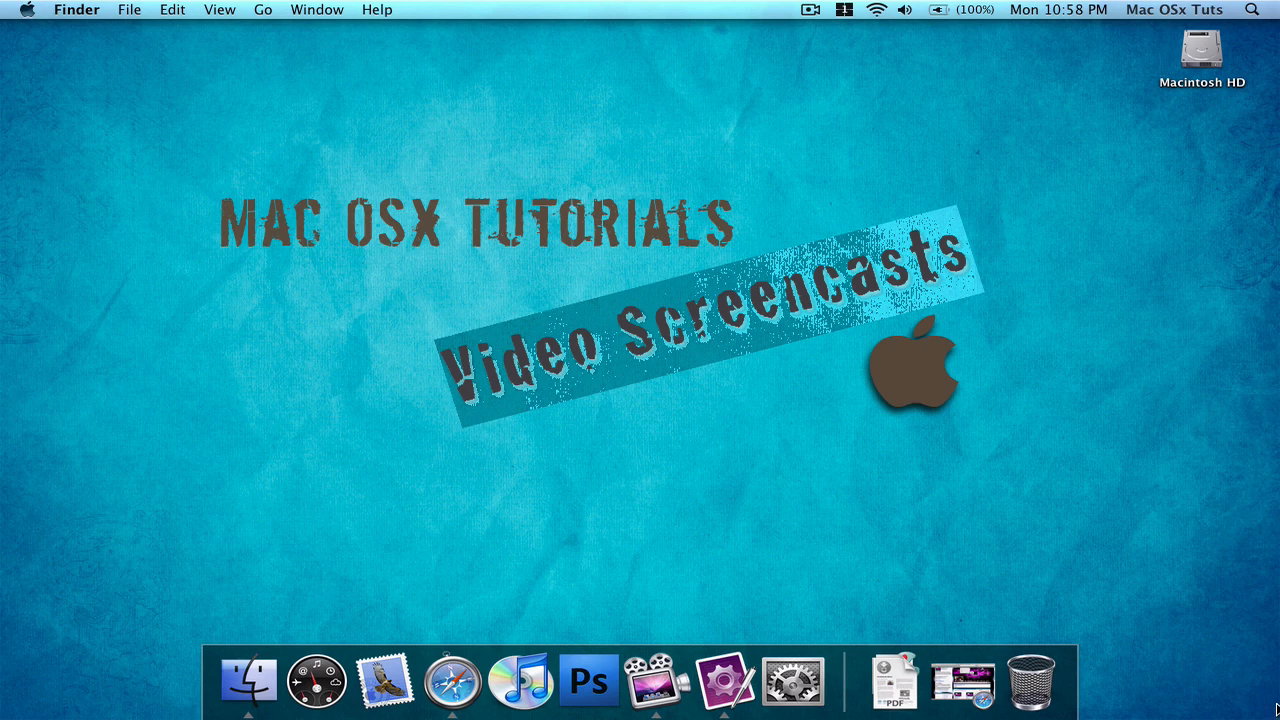
{"action": "mouse_move", "coordinate": [978, 655]}
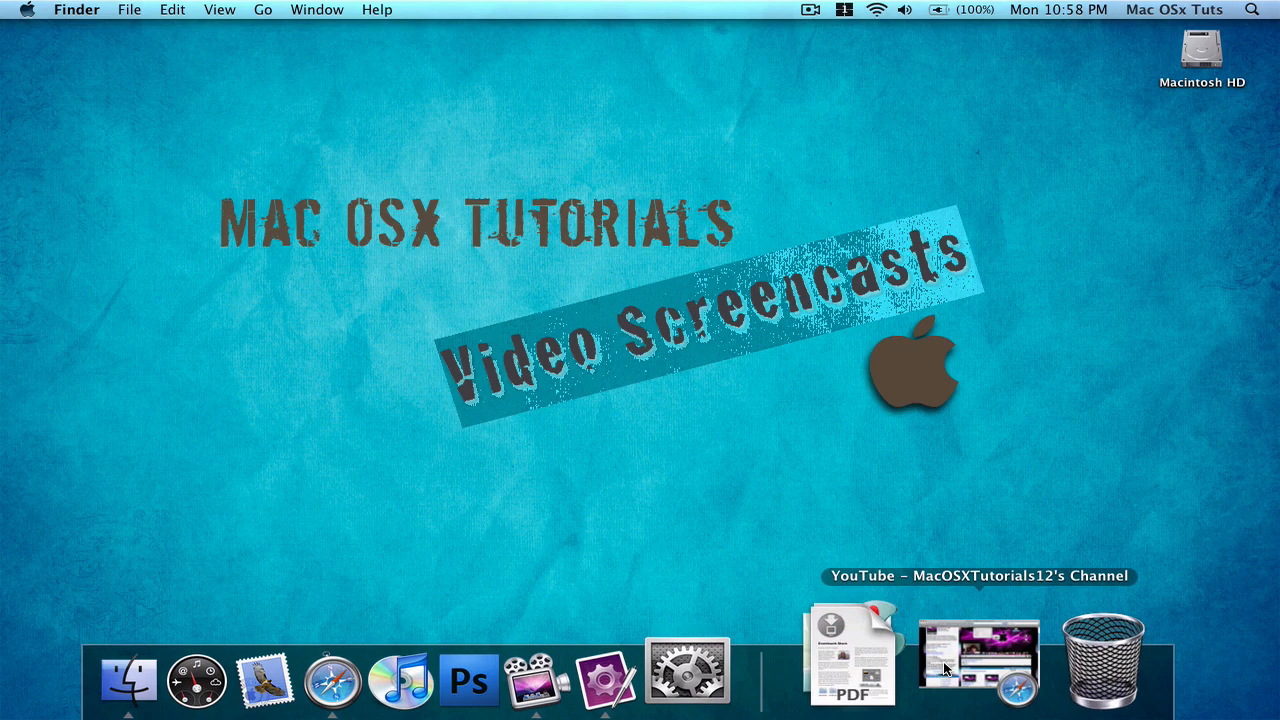
- Restore the minimized Safari window showing the YouTube channel page from the Dock
{"action": "left_click", "coordinate": [977, 657]}
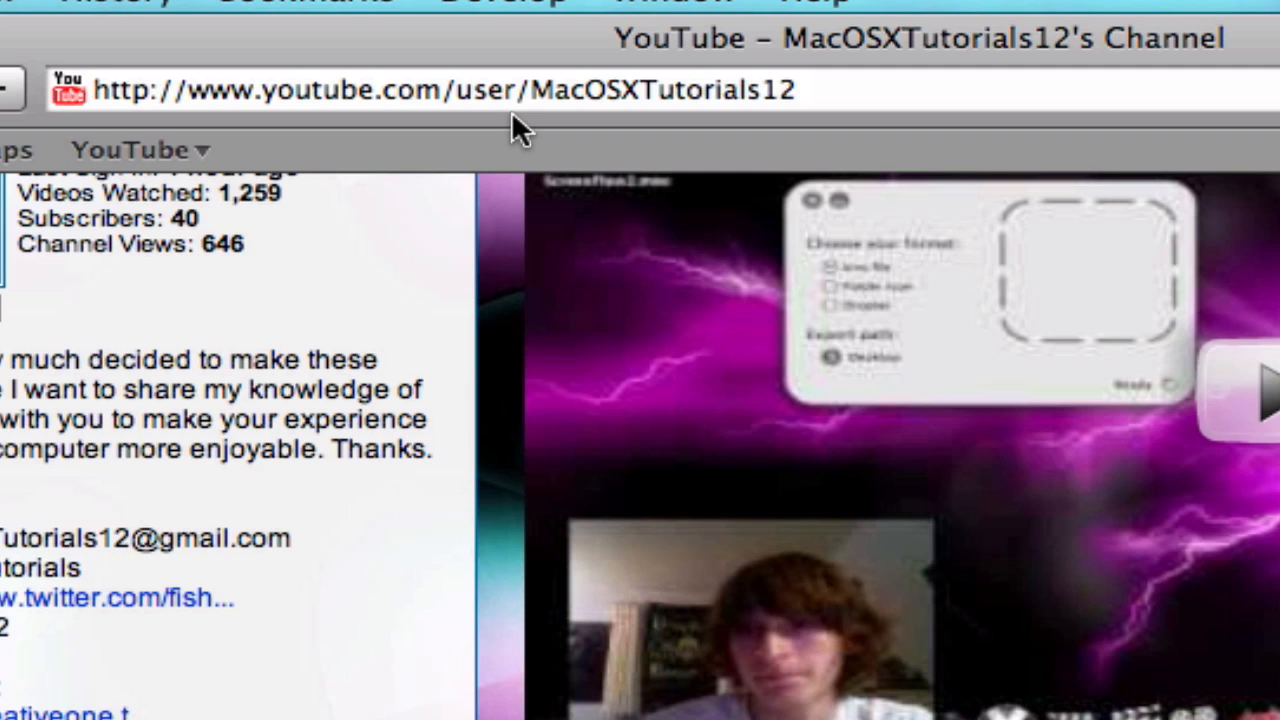
{"action": "mouse_move", "coordinate": [512, 195]}
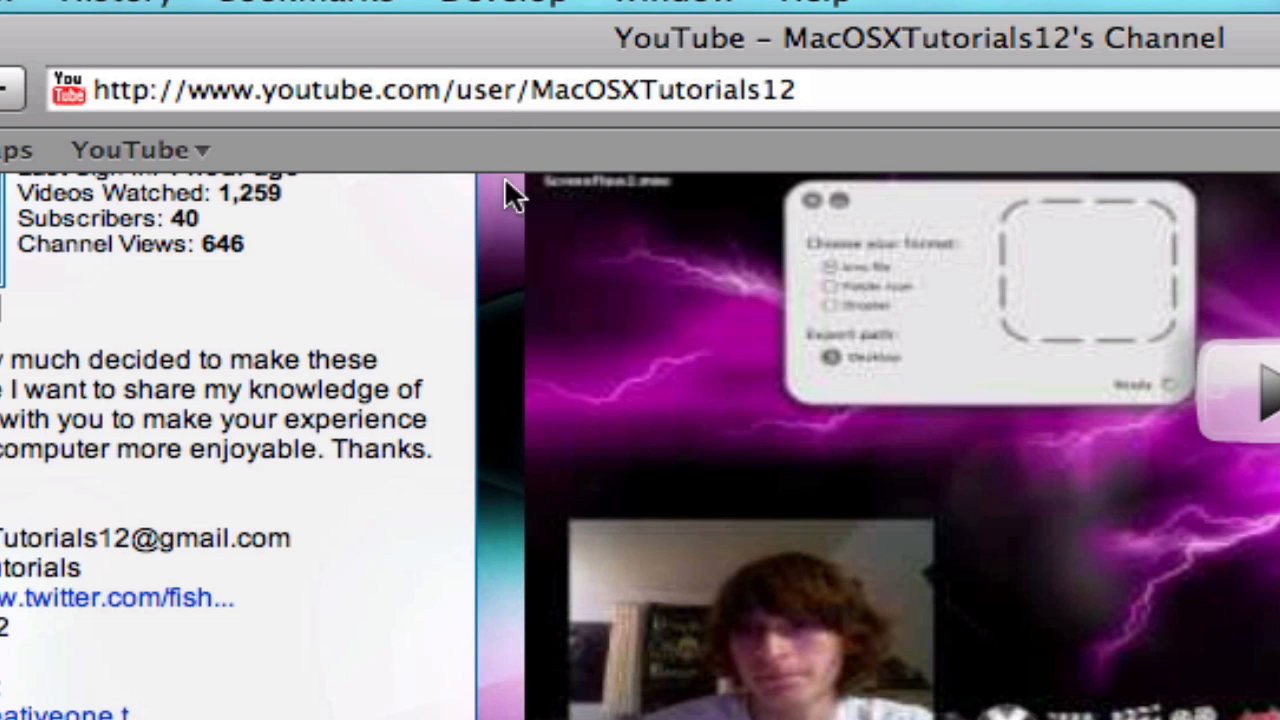
{"action": "mouse_move", "coordinate": [513, 195]}
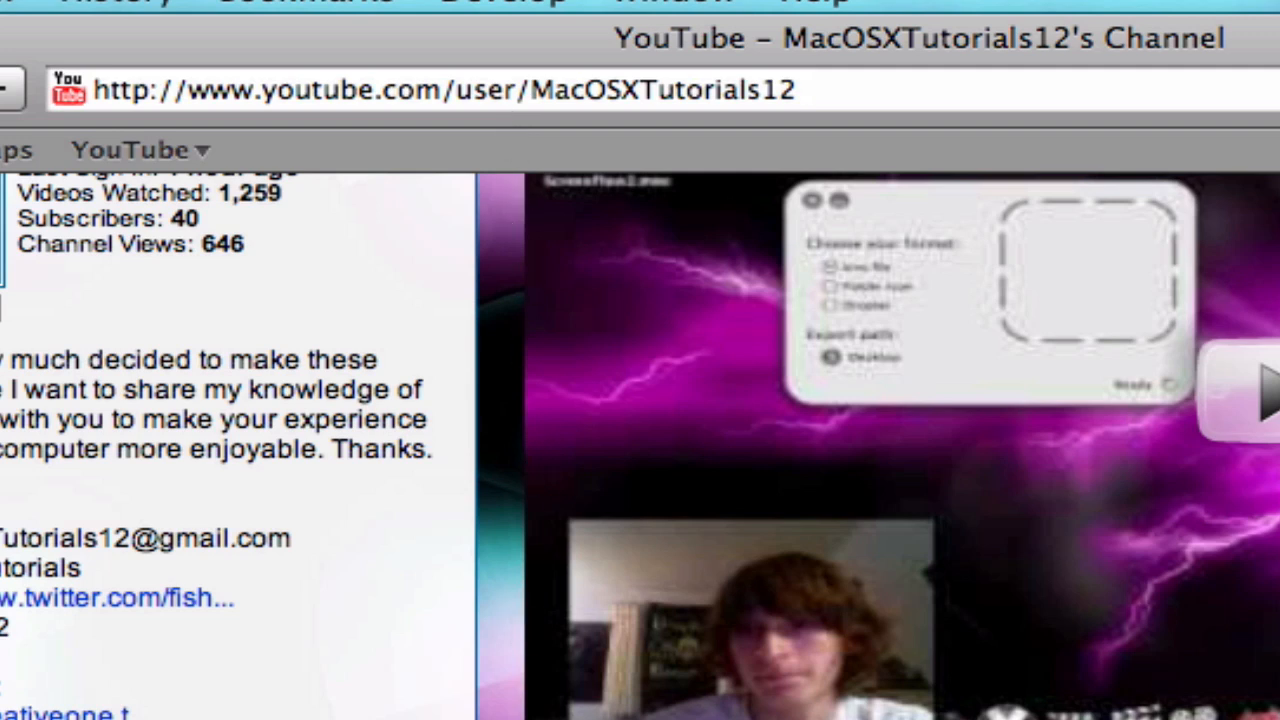
{"action": "scroll", "scroll_direction": "up", "scroll_amount": 3}
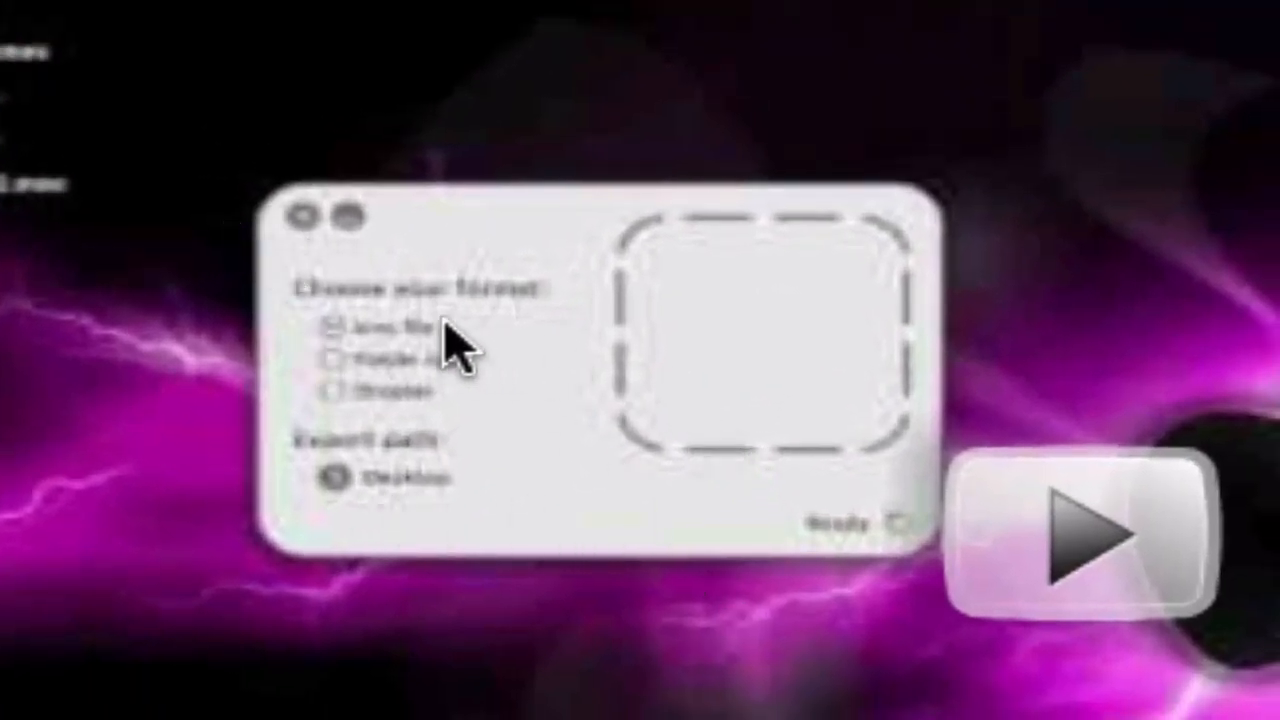
{"action": "mouse_move", "coordinate": [745, 385]}
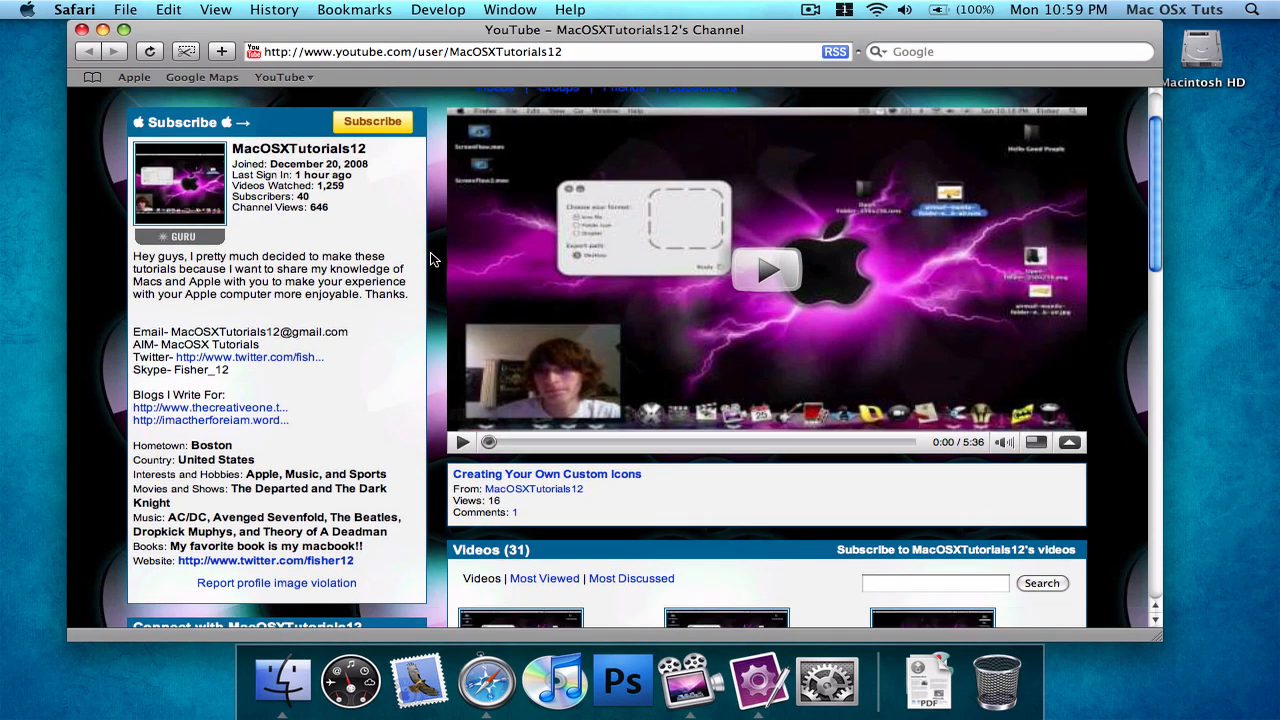
{"action": "scroll", "scroll_direction": "down", "scroll_amount": 3}
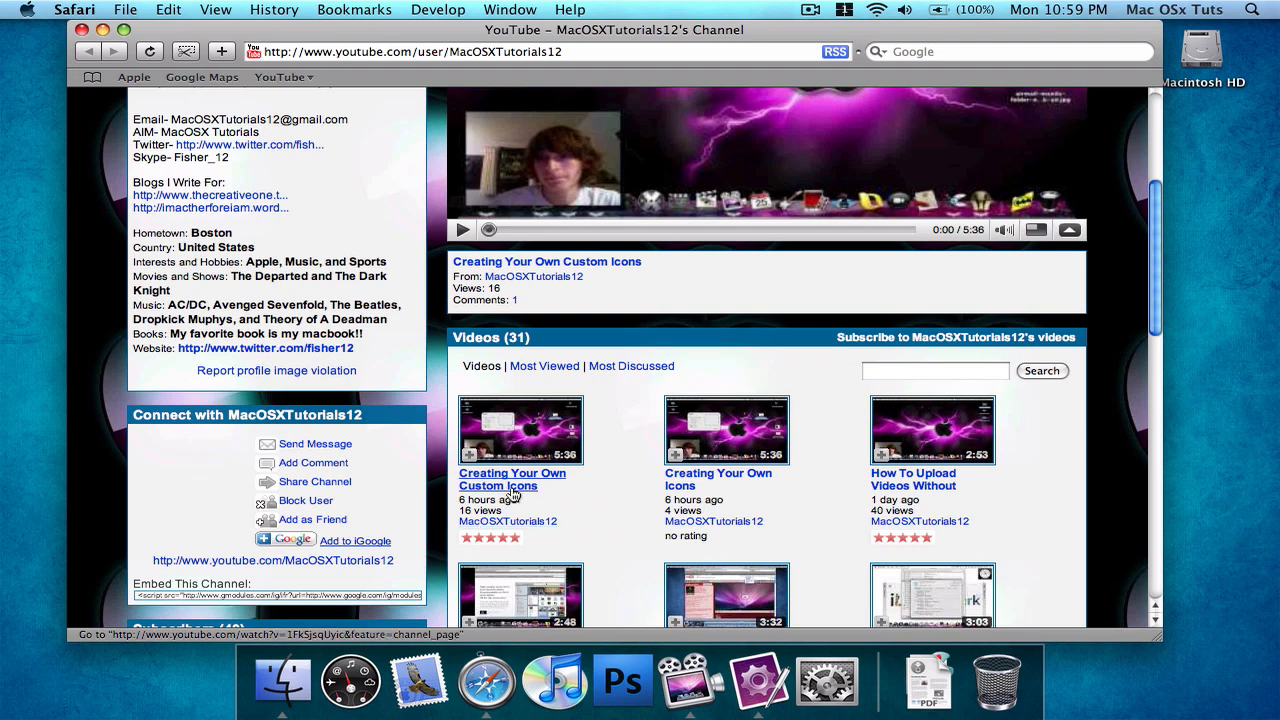
{"action": "scroll", "scroll_direction": "up", "scroll_amount": 3}
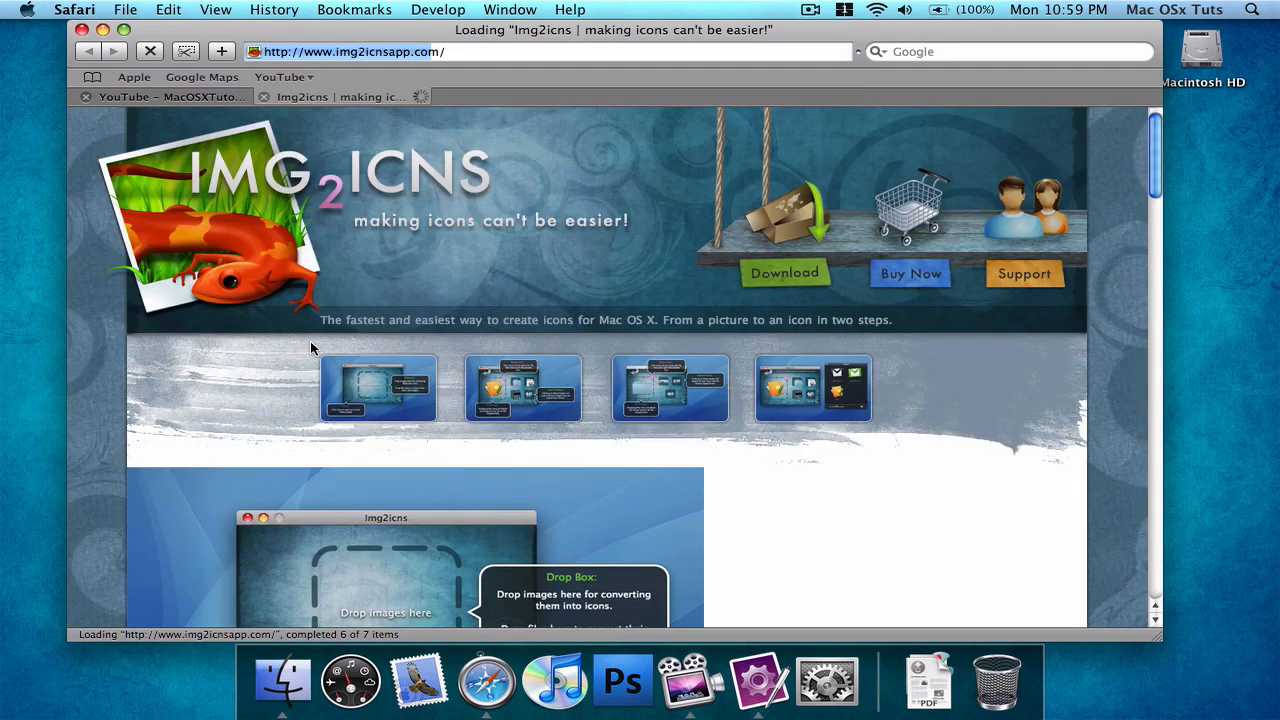
- Browse between the YouTube and img2icnsapp.com tabs, then close the Img2icns tab
{"action": "left_click", "coordinate": [160, 97]}
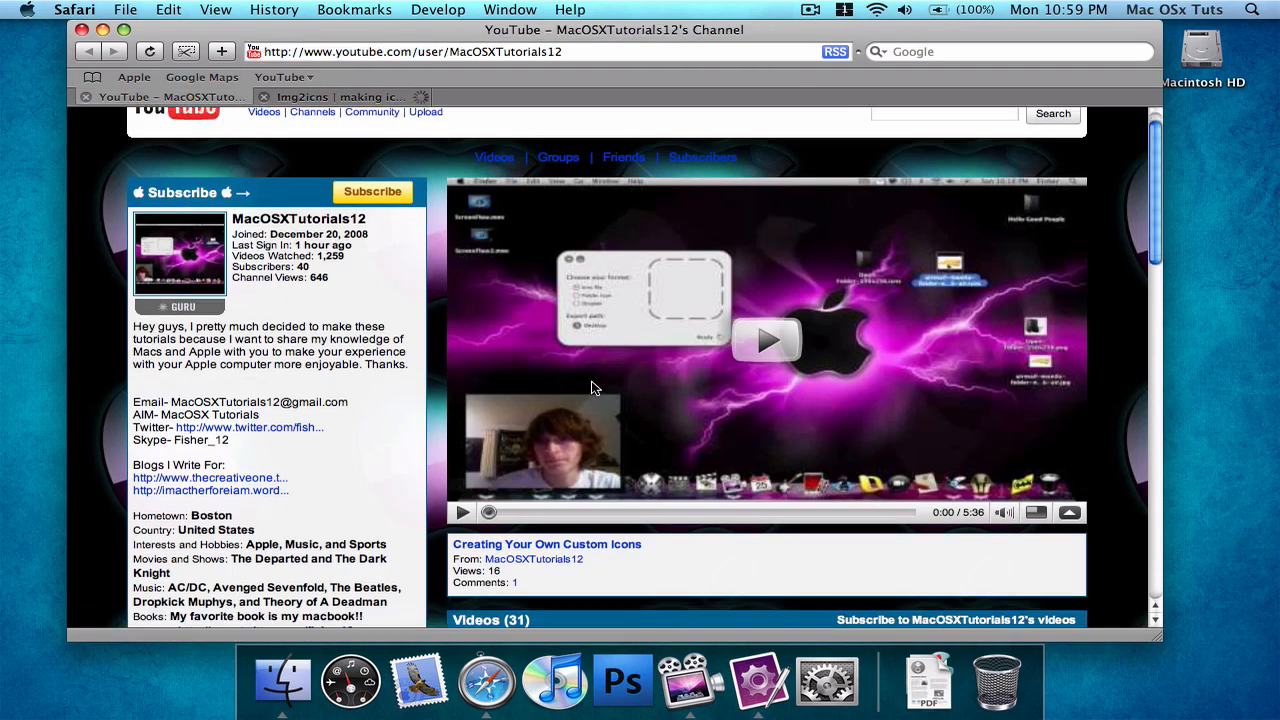
{"action": "left_click", "coordinate": [340, 96]}
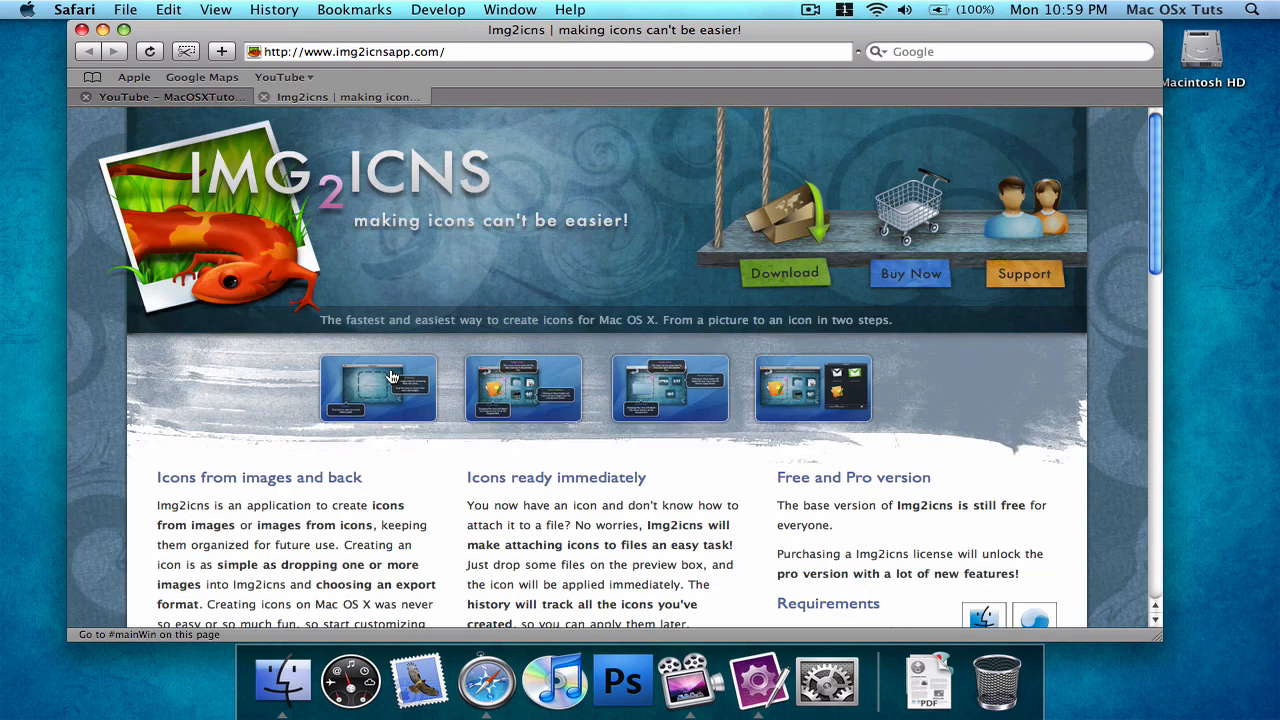
{"action": "left_click", "coordinate": [928, 680]}
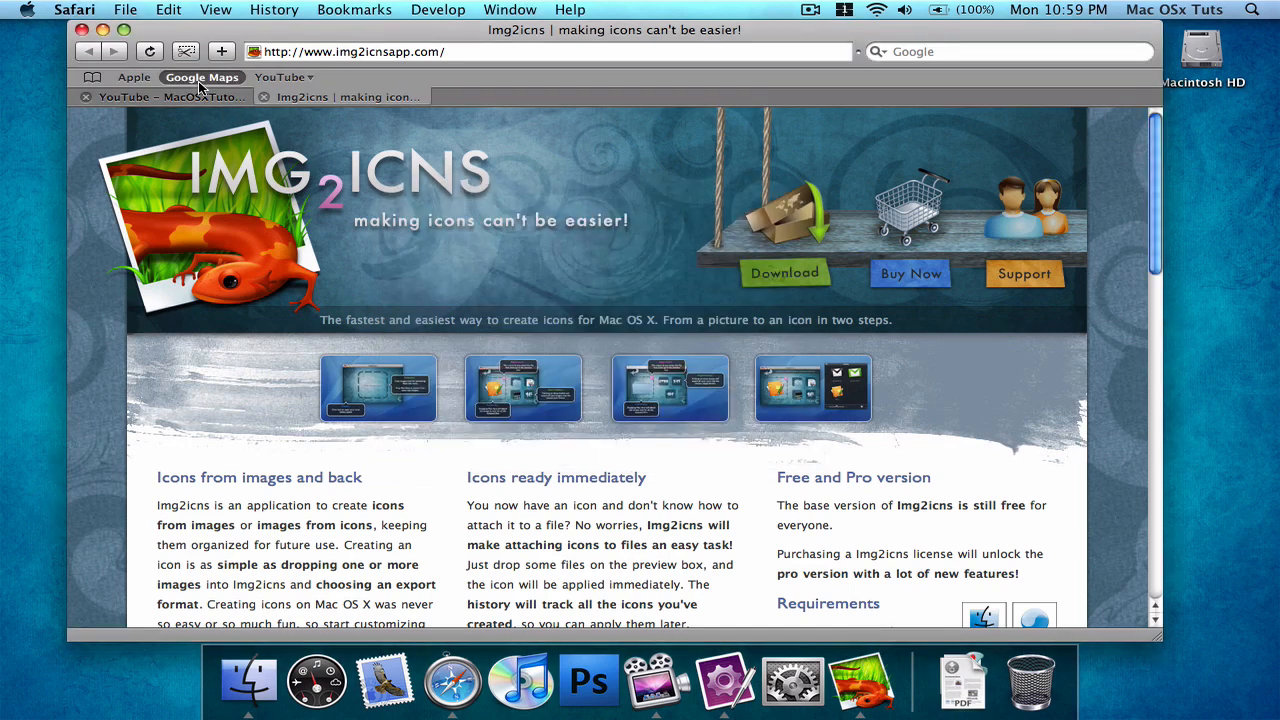
{"action": "left_click", "coordinate": [165, 96]}
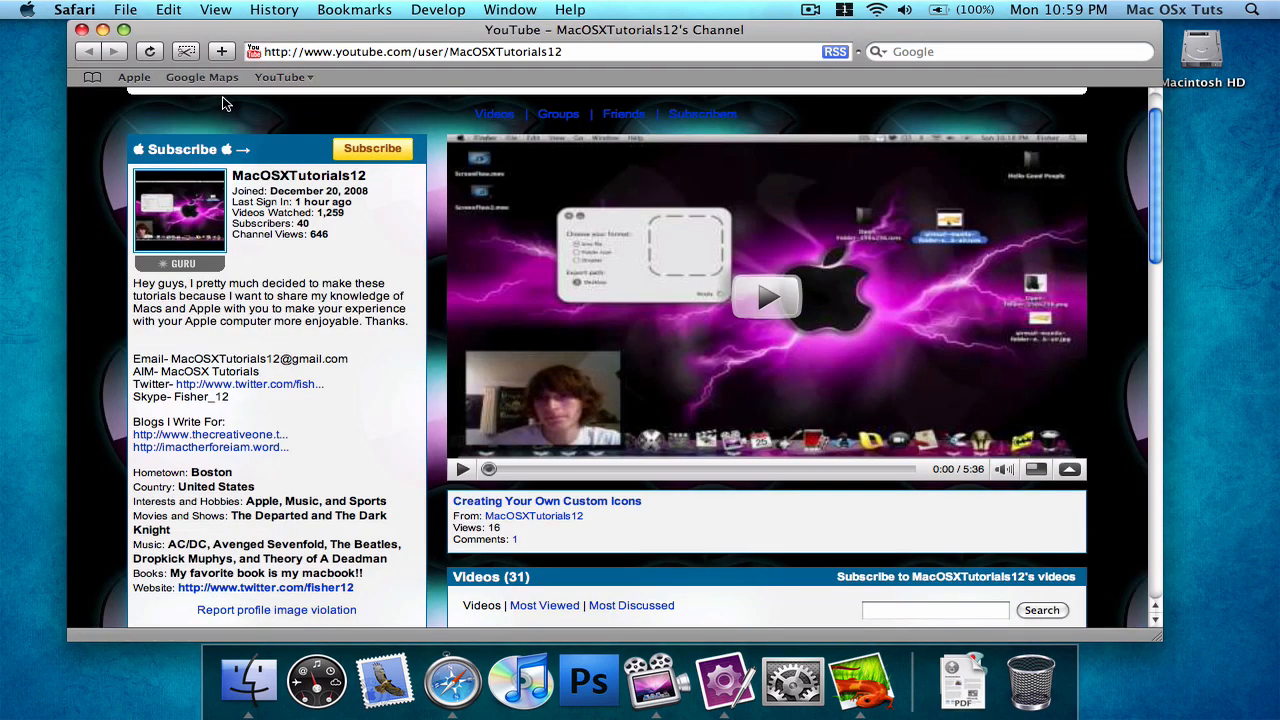
{"action": "mouse_move", "coordinate": [675, 258]}
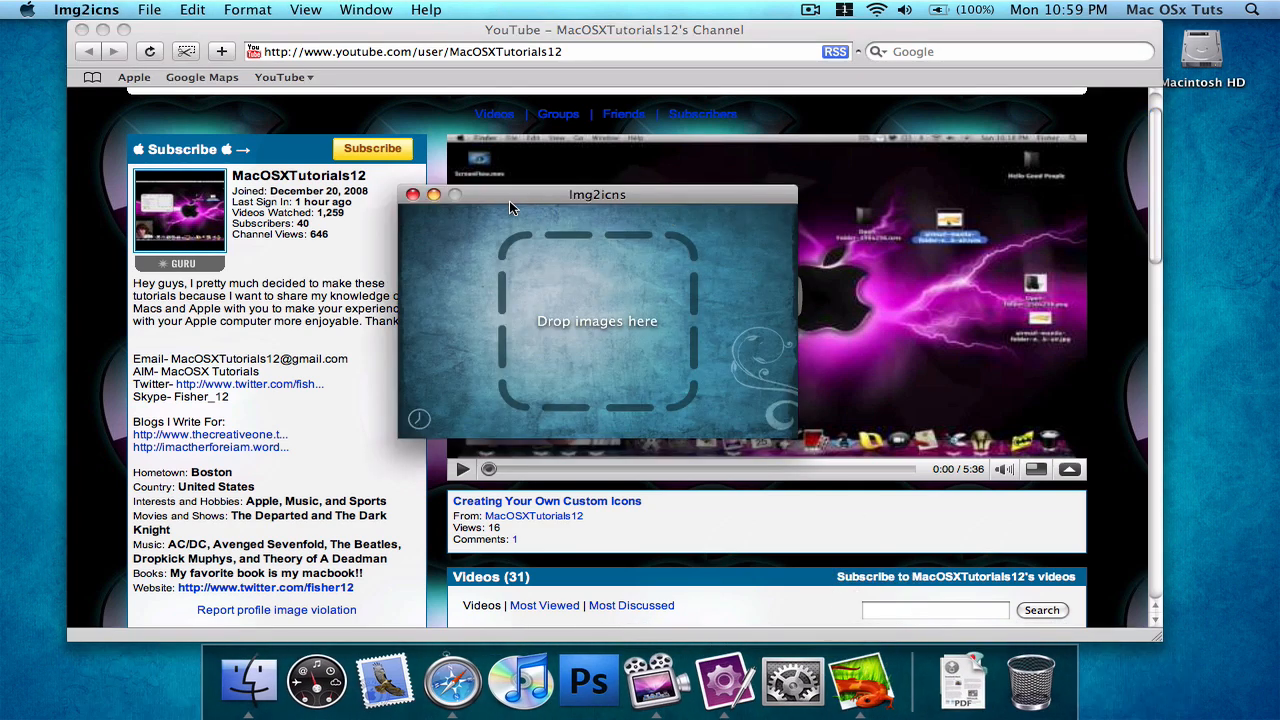
{"action": "mouse_move", "coordinate": [551, 293]}
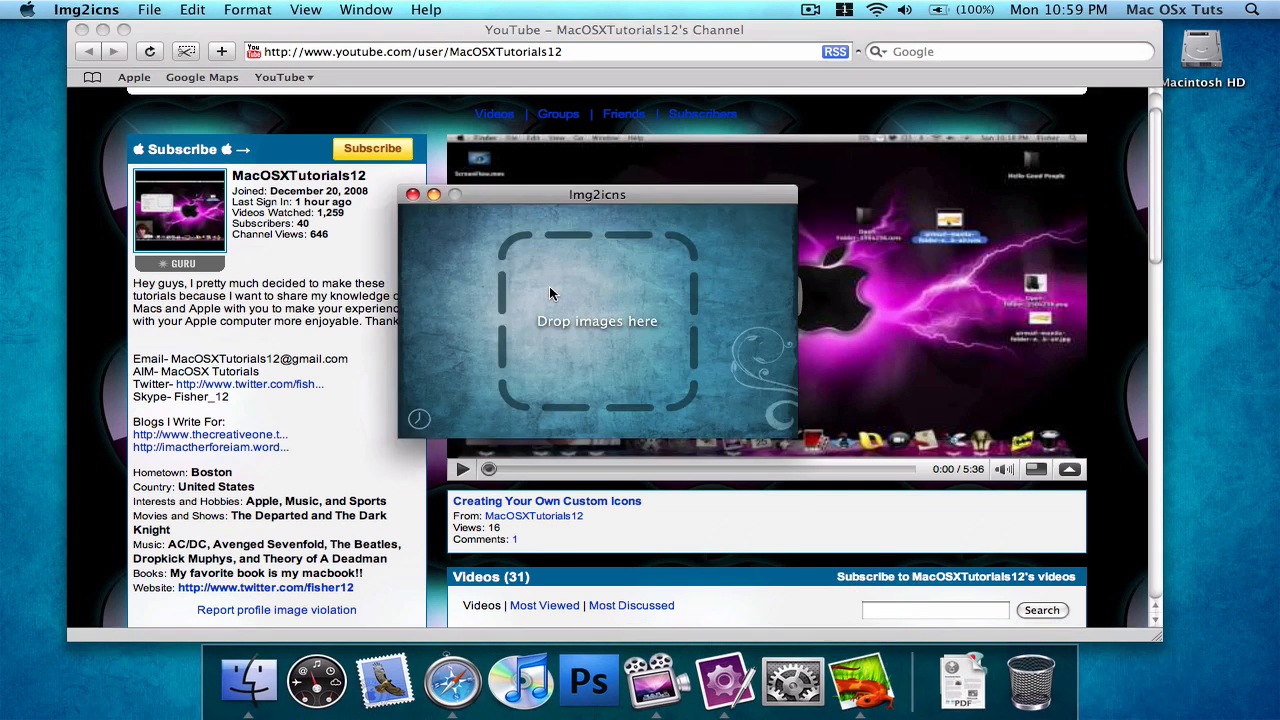
{"action": "mouse_move", "coordinate": [640, 328]}
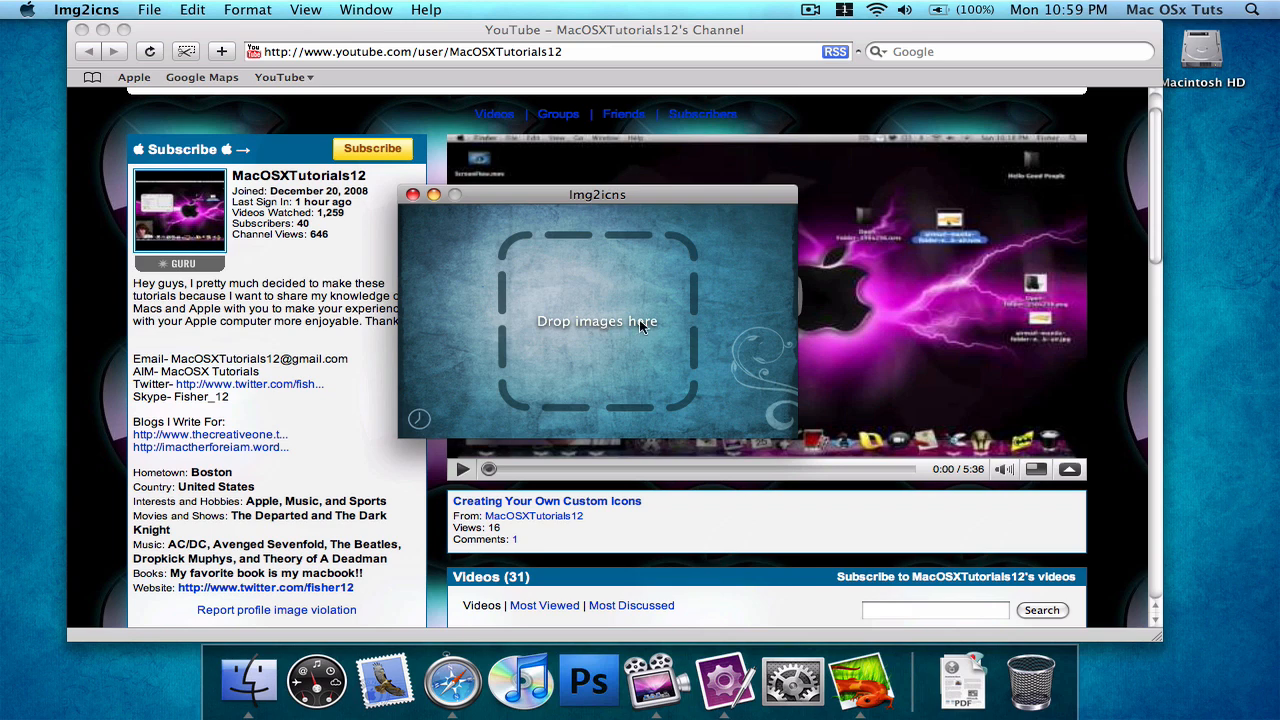
{"action": "mouse_move", "coordinate": [619, 327]}
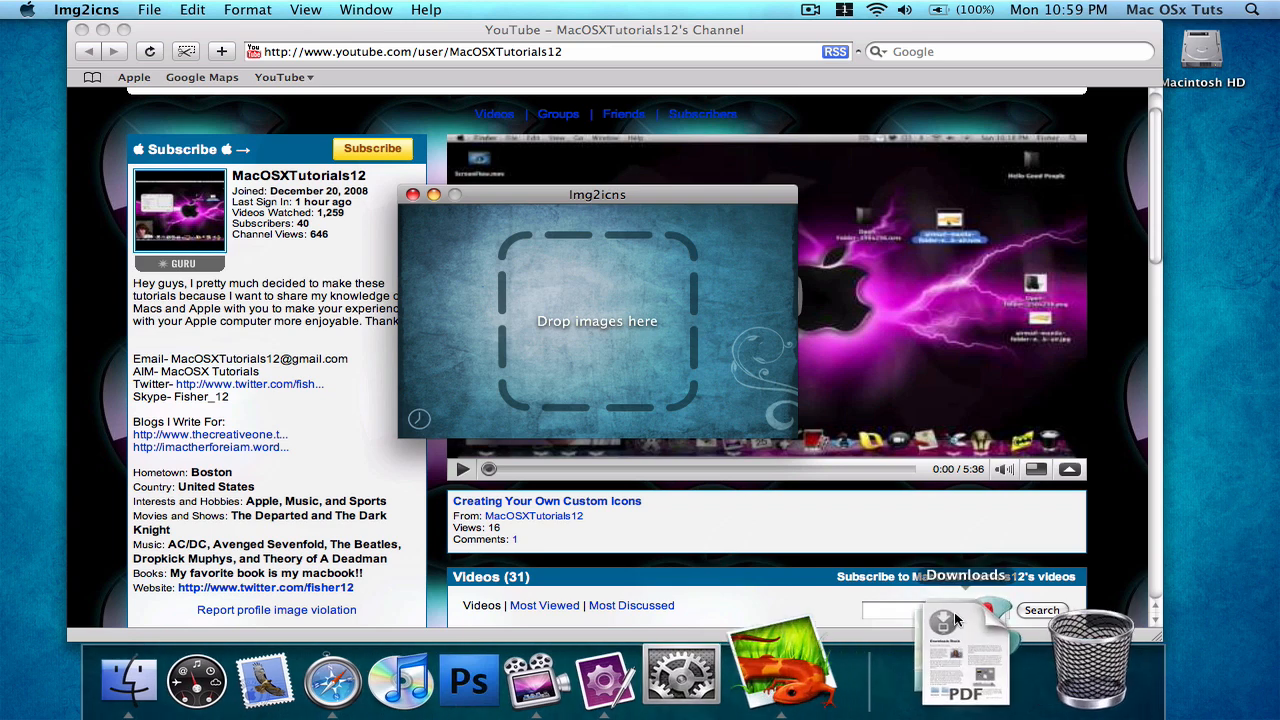
{"action": "mouse_move", "coordinate": [660, 268]}
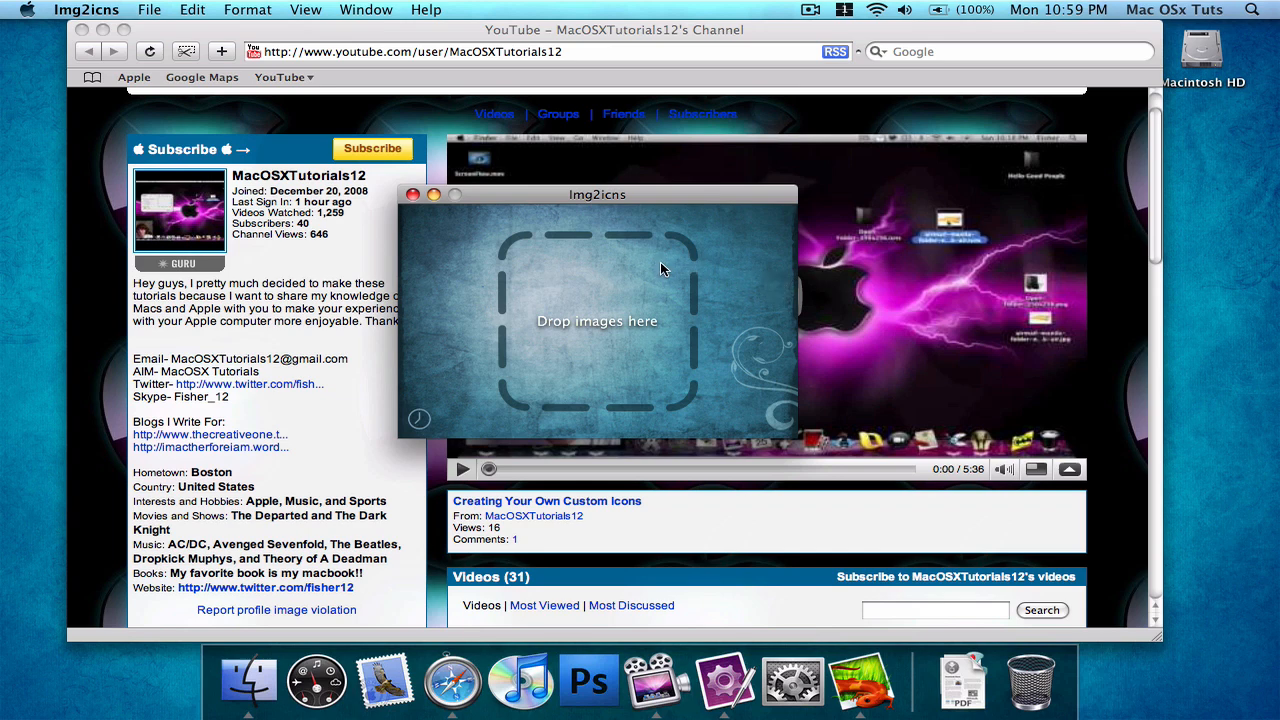
{"action": "mouse_move", "coordinate": [840, 480]}
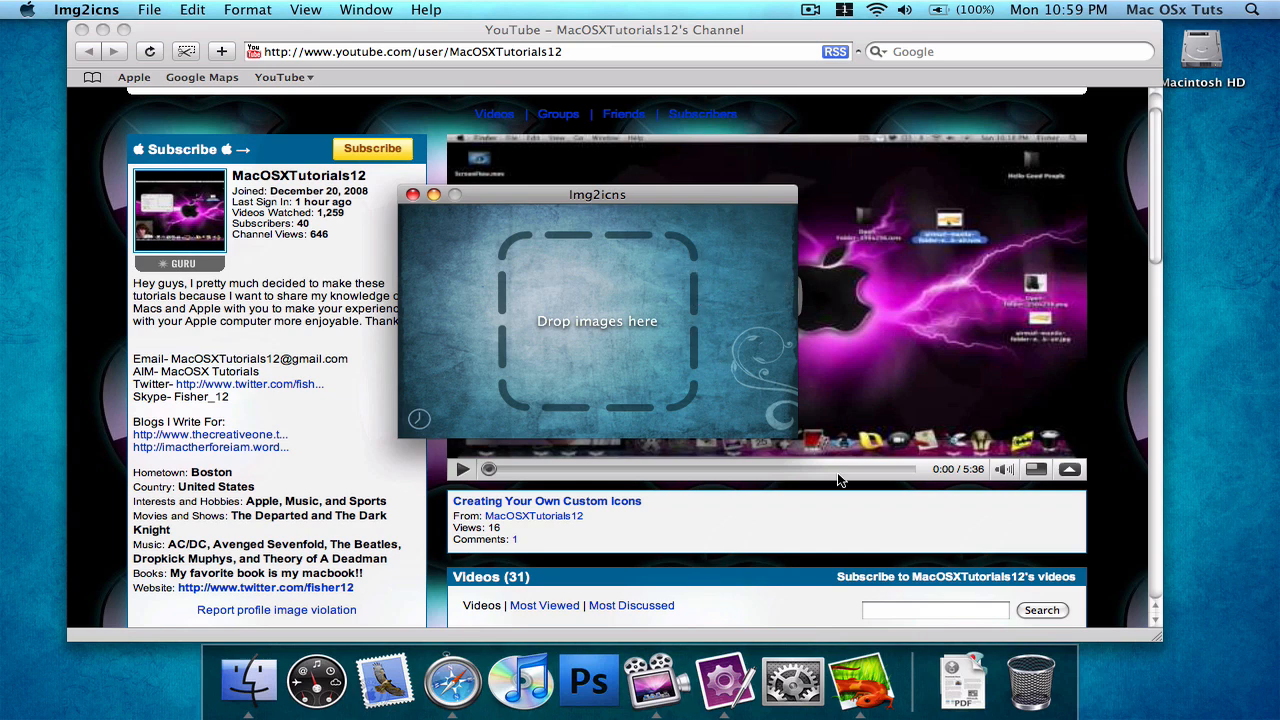
{"action": "mouse_move", "coordinate": [760, 420]}
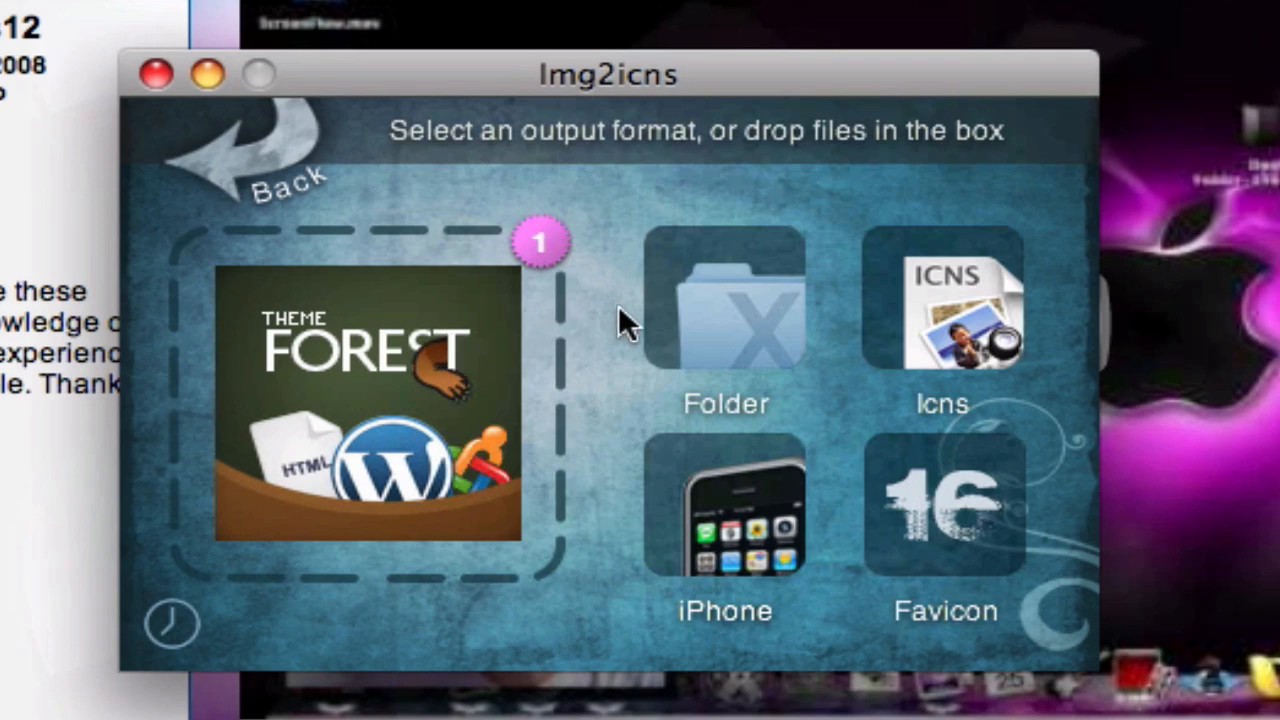
{"action": "mouse_move", "coordinate": [625, 325]}
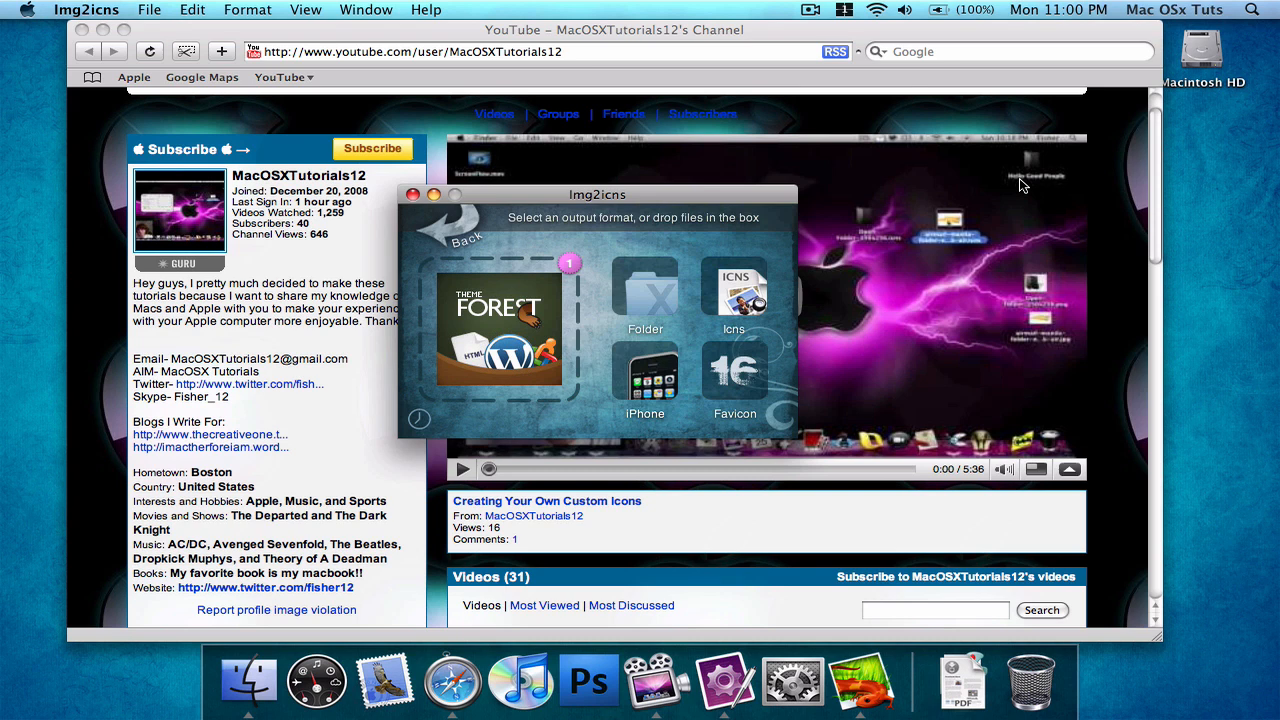
{"action": "mouse_move", "coordinate": [1086, 176]}
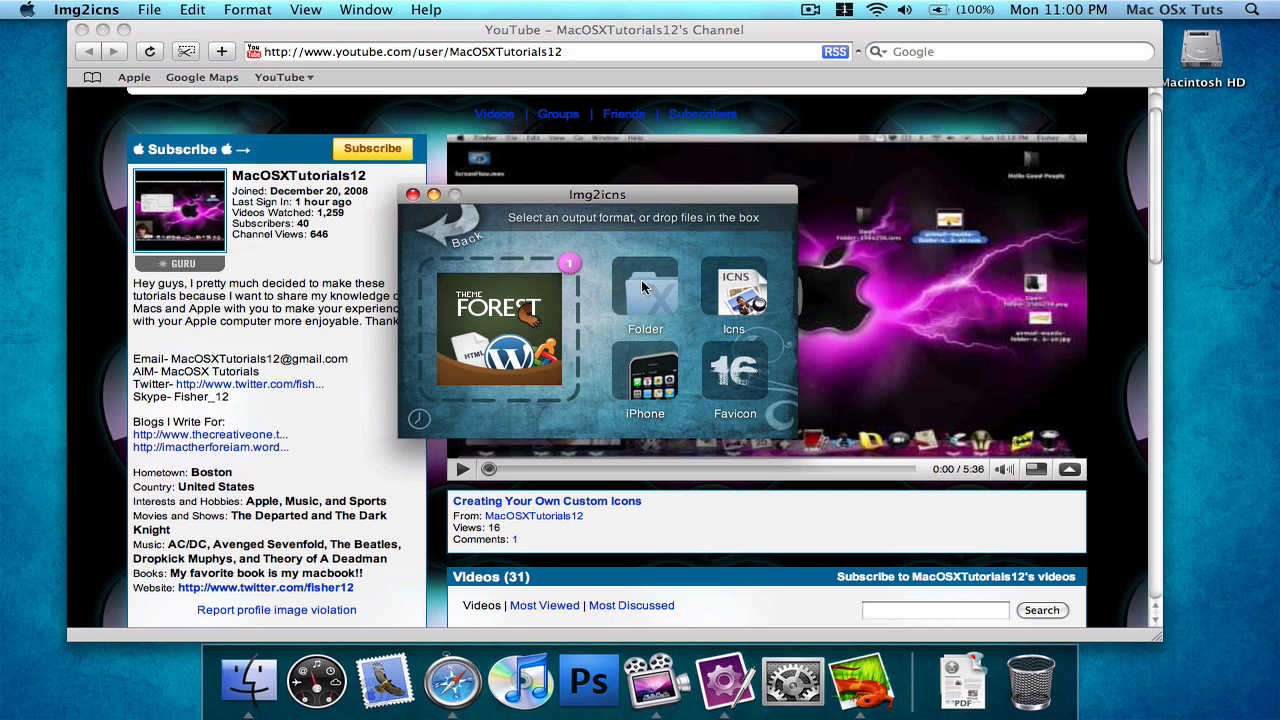
{"action": "mouse_move", "coordinate": [645, 287]}
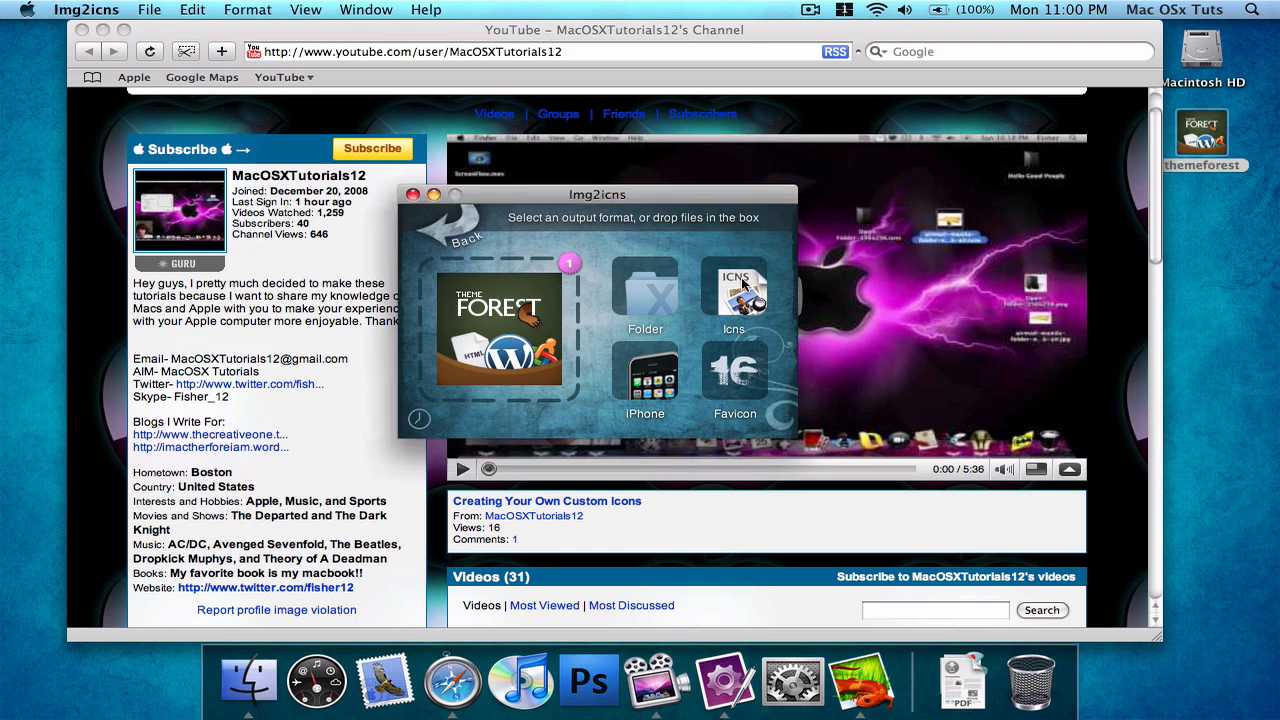
- Export the ThemeForest image as themeforest.icns to the Desktop
{"action": "left_click", "coordinate": [735, 290]}
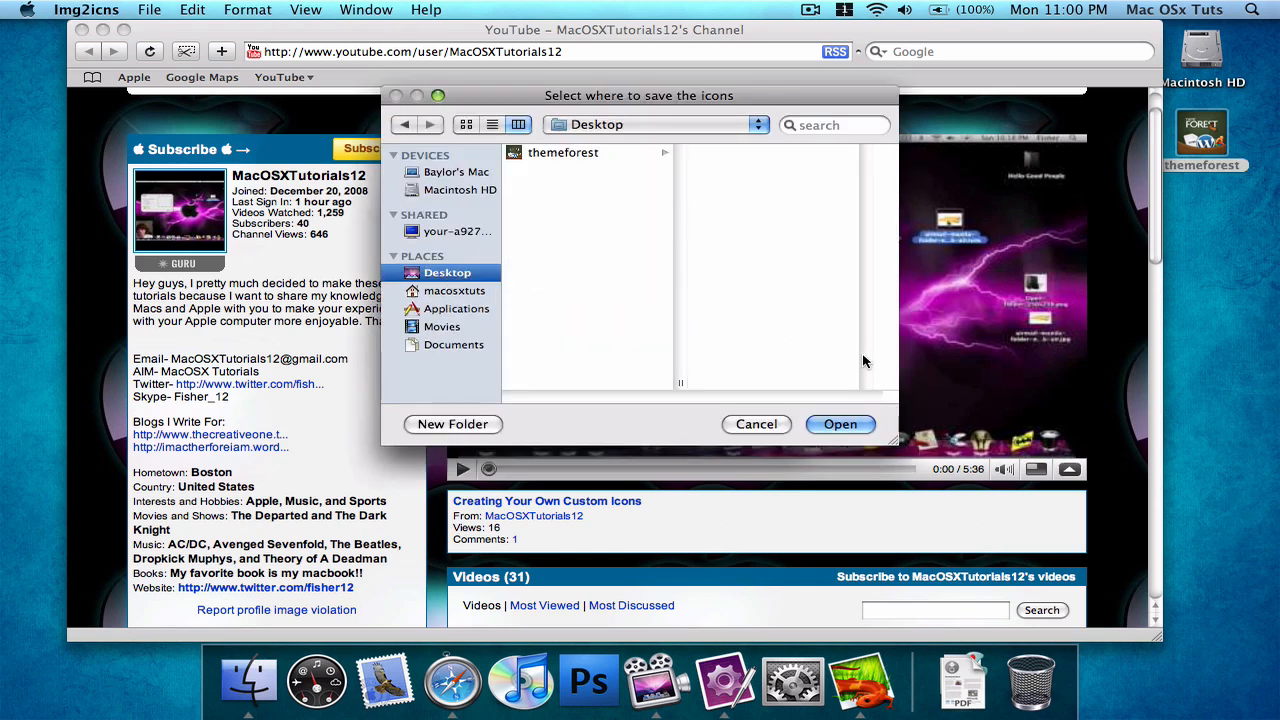
{"action": "left_click", "coordinate": [840, 424]}
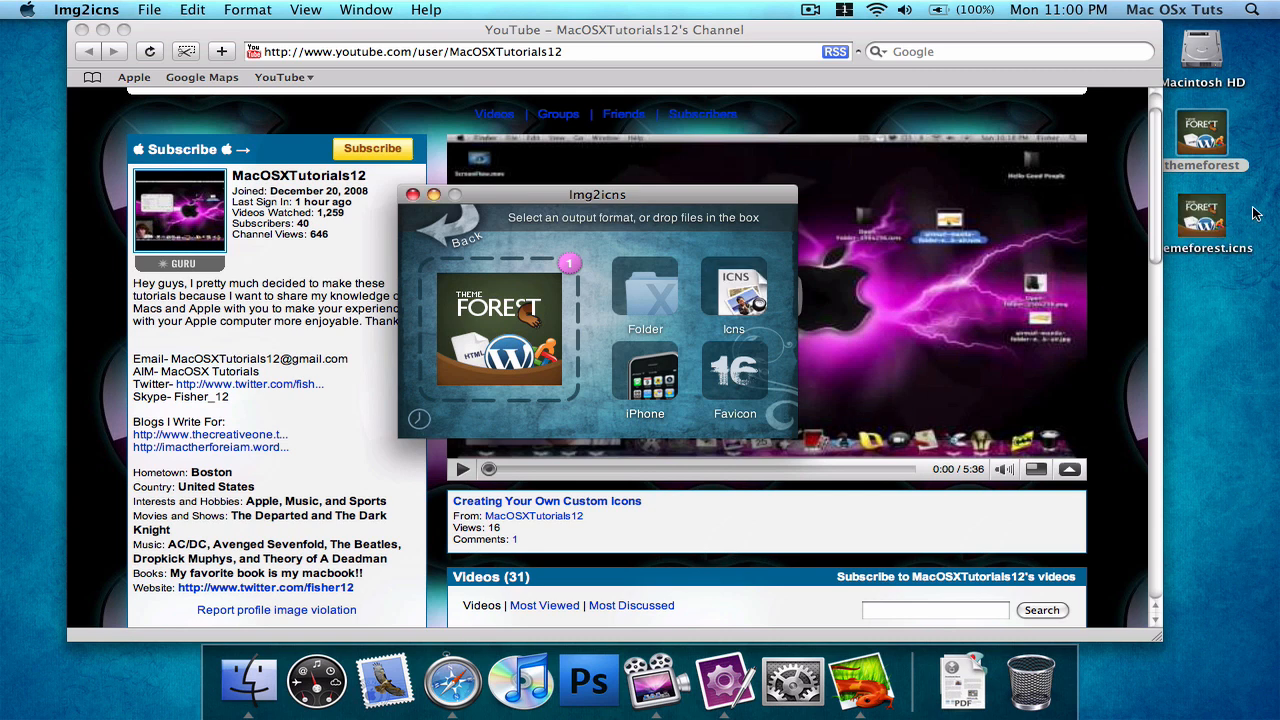
{"action": "mouse_move", "coordinate": [590, 205]}
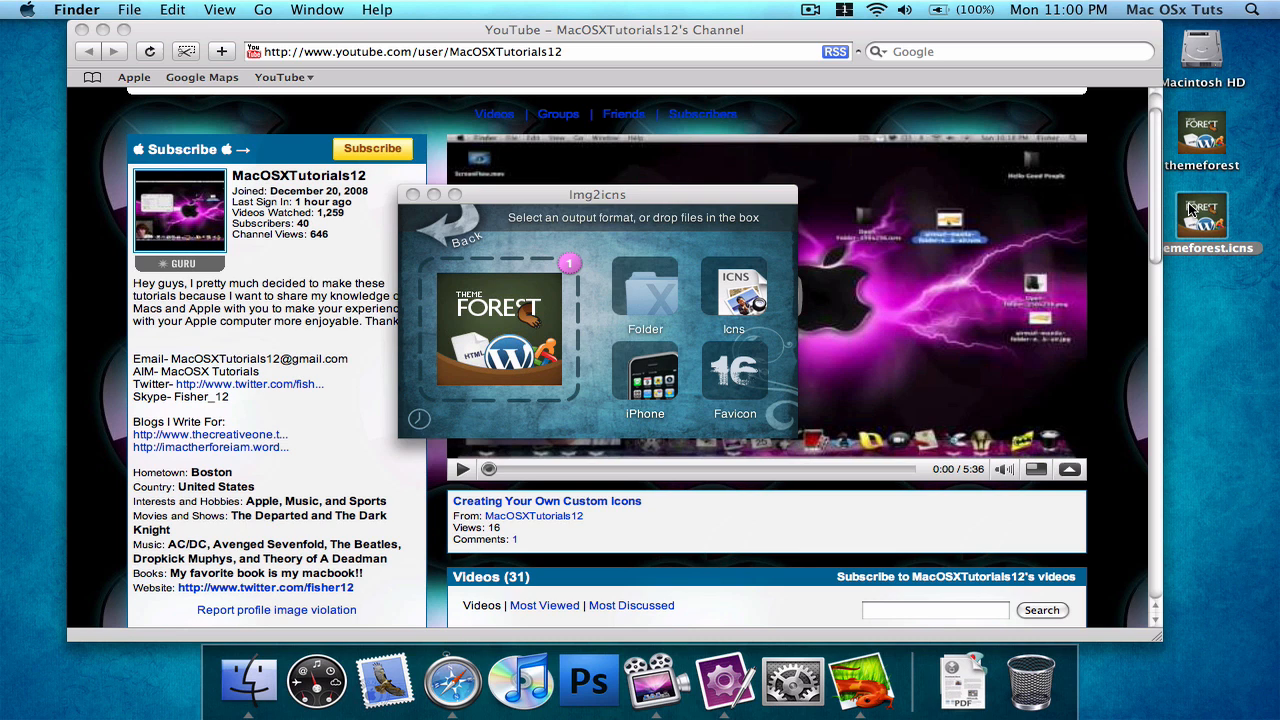
{"action": "mouse_move", "coordinate": [1217, 48]}
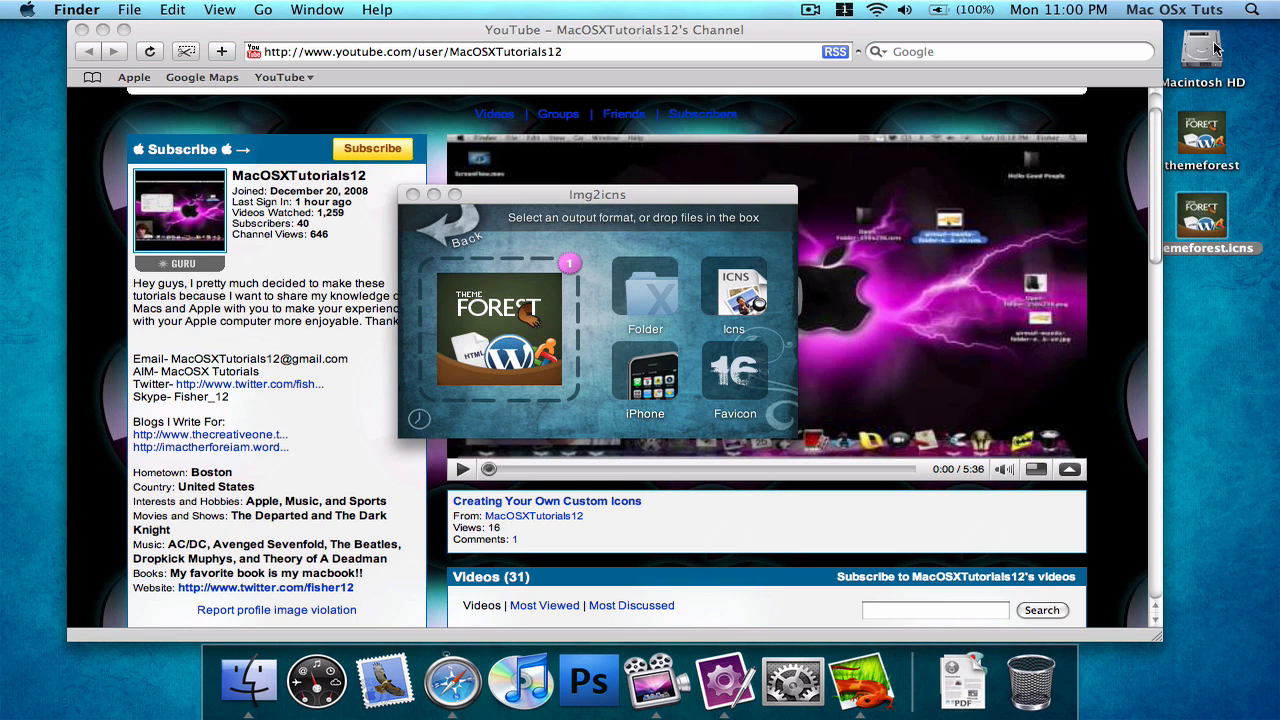
- Open the Get Info windows for Macintosh HD and themeforest.icns
{"action": "left_click", "coordinate": [1201, 50]}
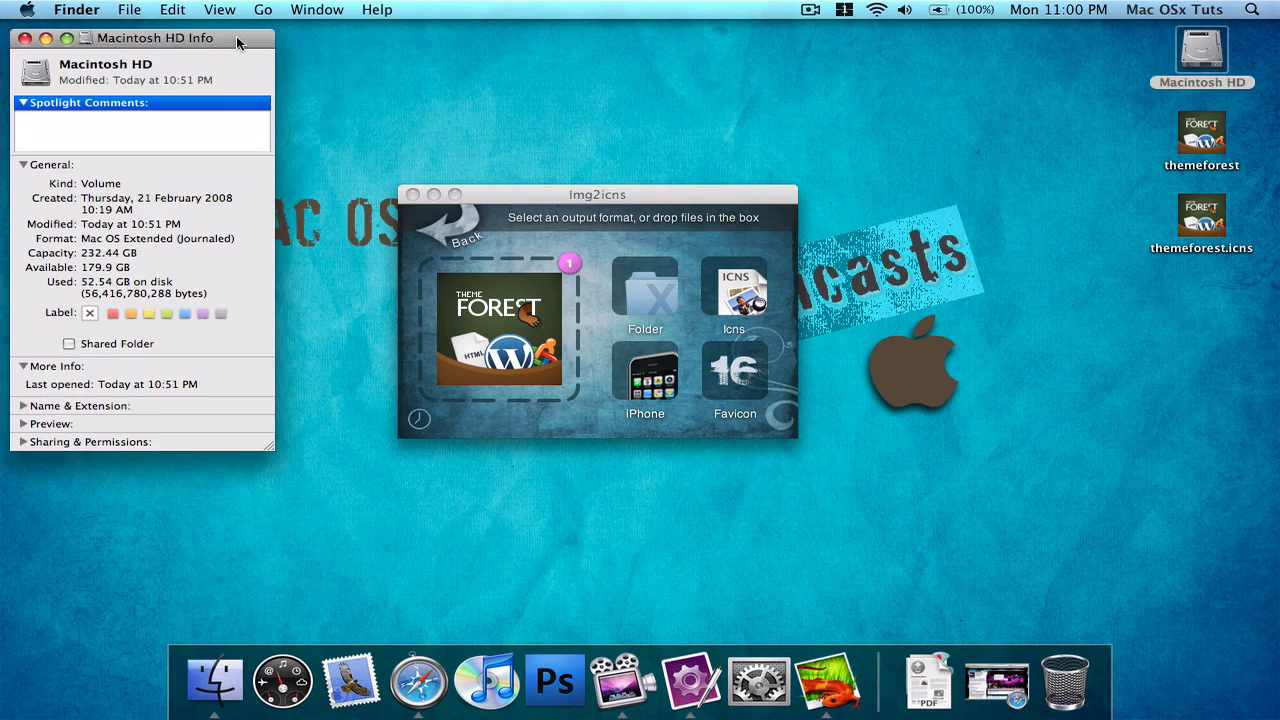
{"action": "mouse_move", "coordinate": [1220, 173]}
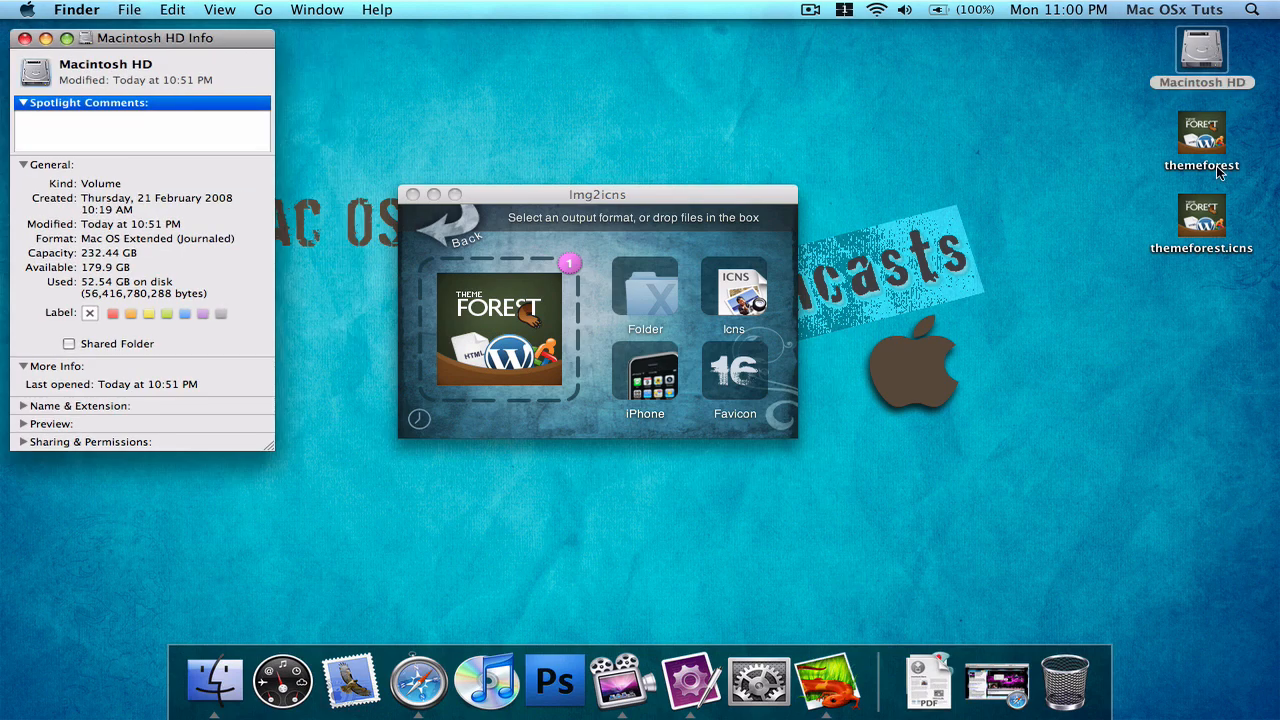
{"action": "left_click", "coordinate": [1201, 215]}
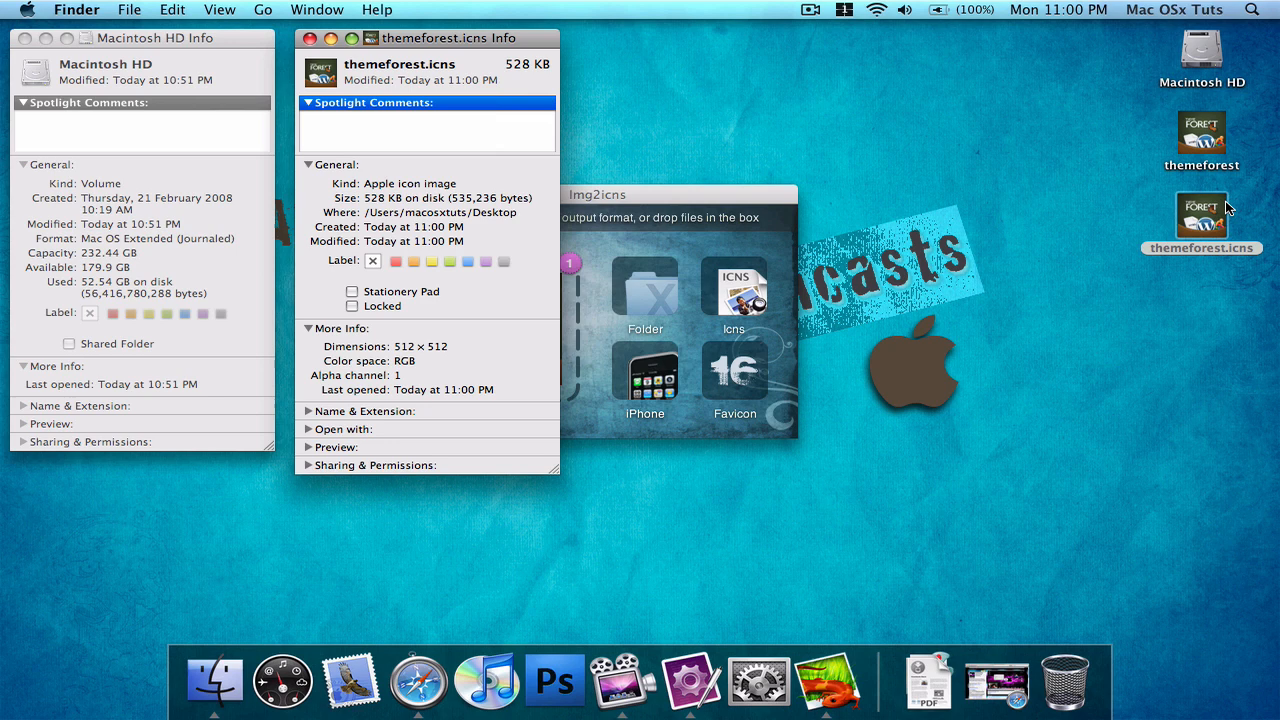
{"action": "mouse_move", "coordinate": [285, 74]}
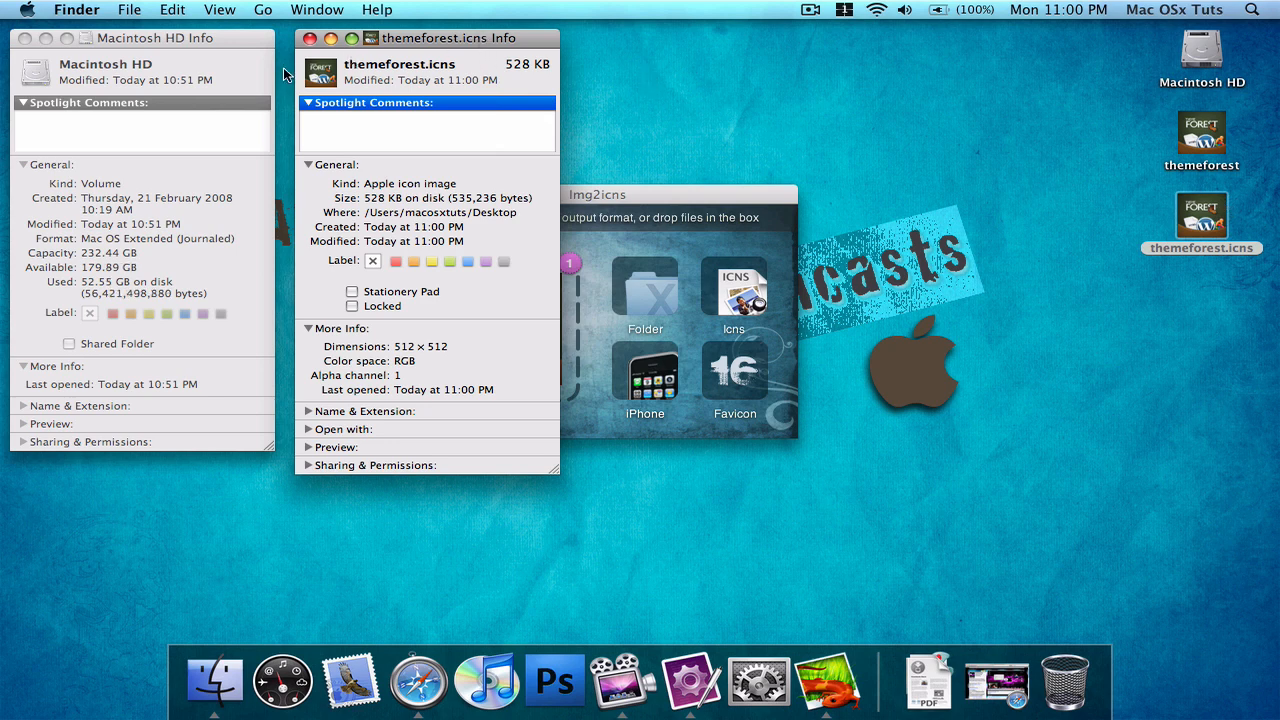
{"action": "mouse_move", "coordinate": [670, 93]}
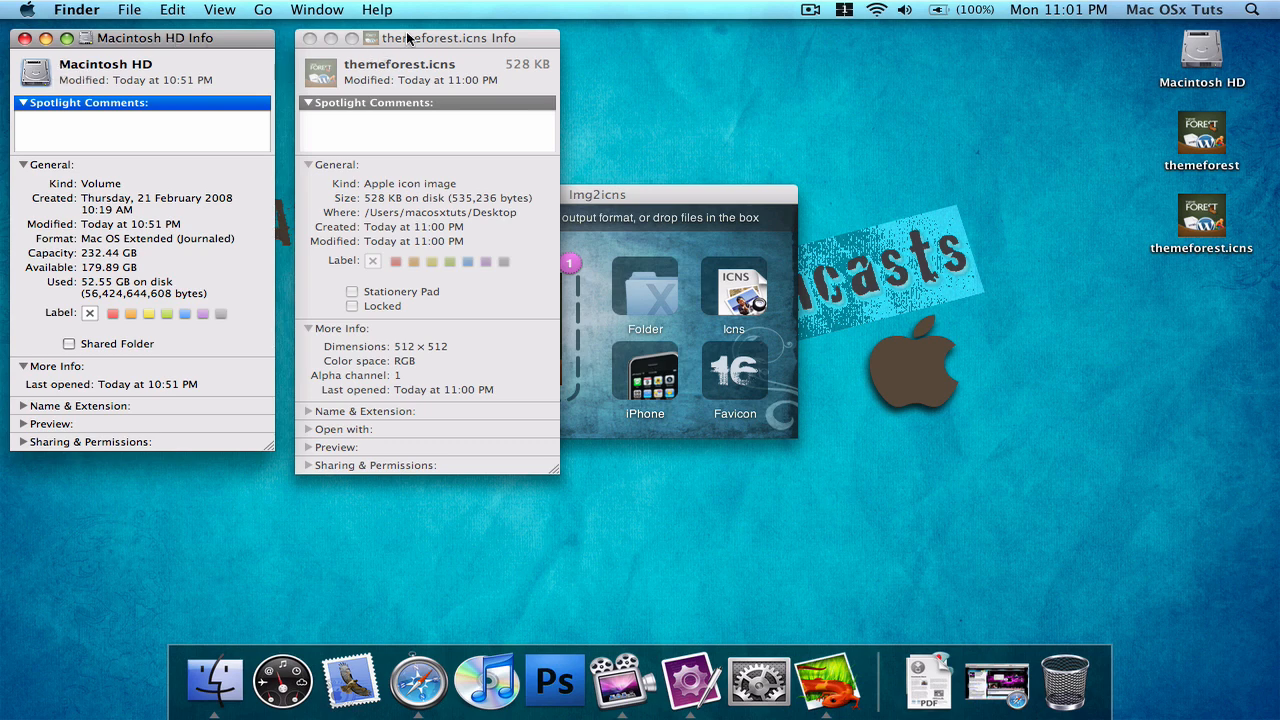
- Switch to the Macintosh HD Info window to apply the copied ThemeForest artwork
{"action": "left_click", "coordinate": [309, 38]}
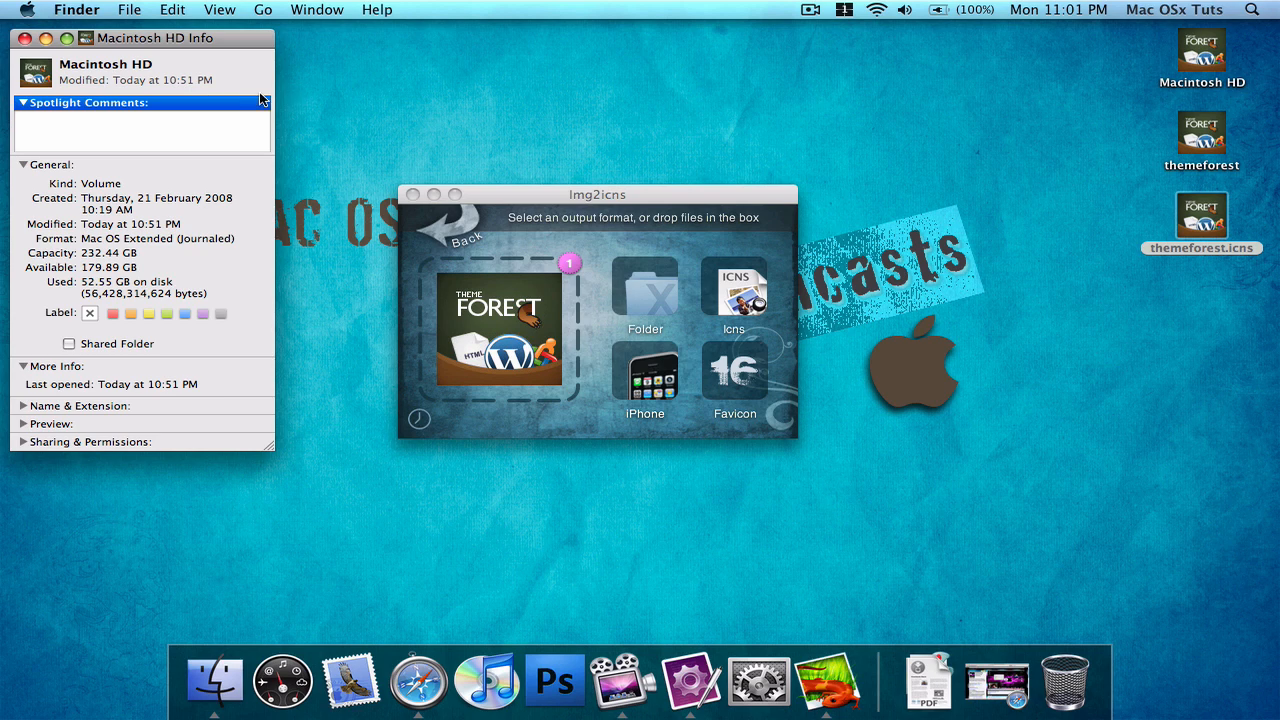
{"action": "mouse_move", "coordinate": [5, 25]}
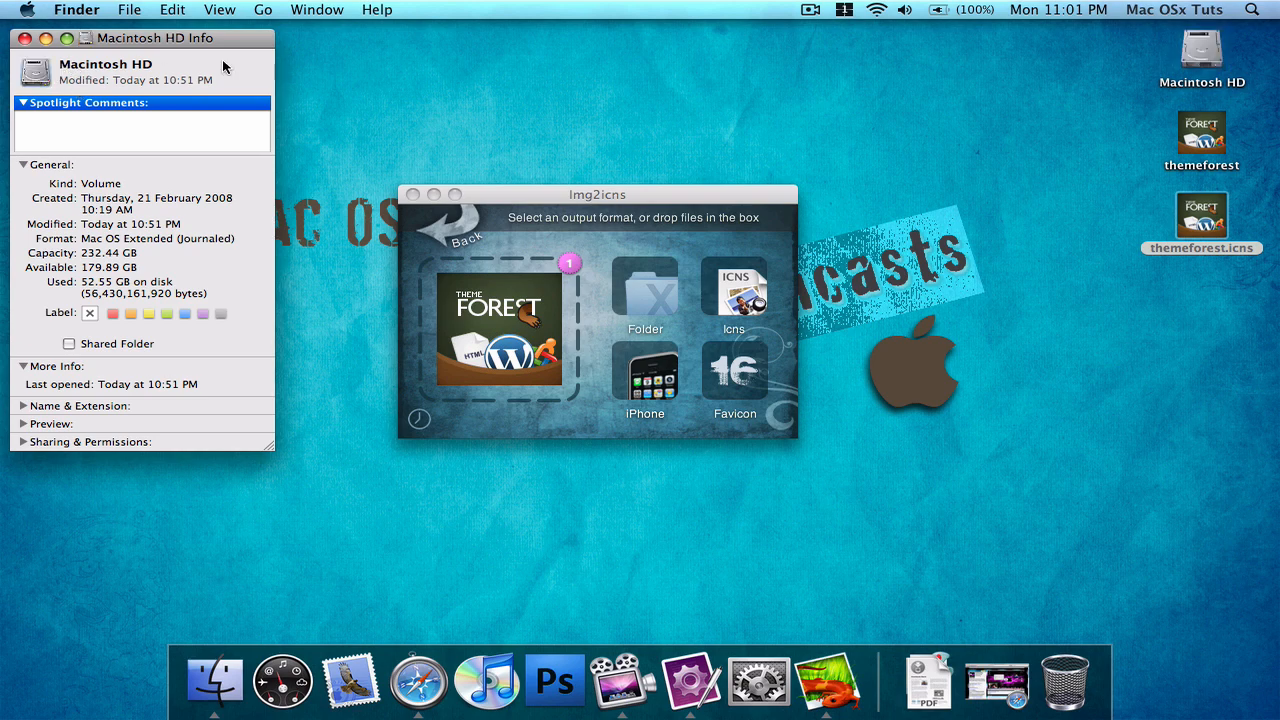
- Close the Macintosh HD Info window after reverting to the default disk icon
{"action": "left_click", "coordinate": [25, 38]}
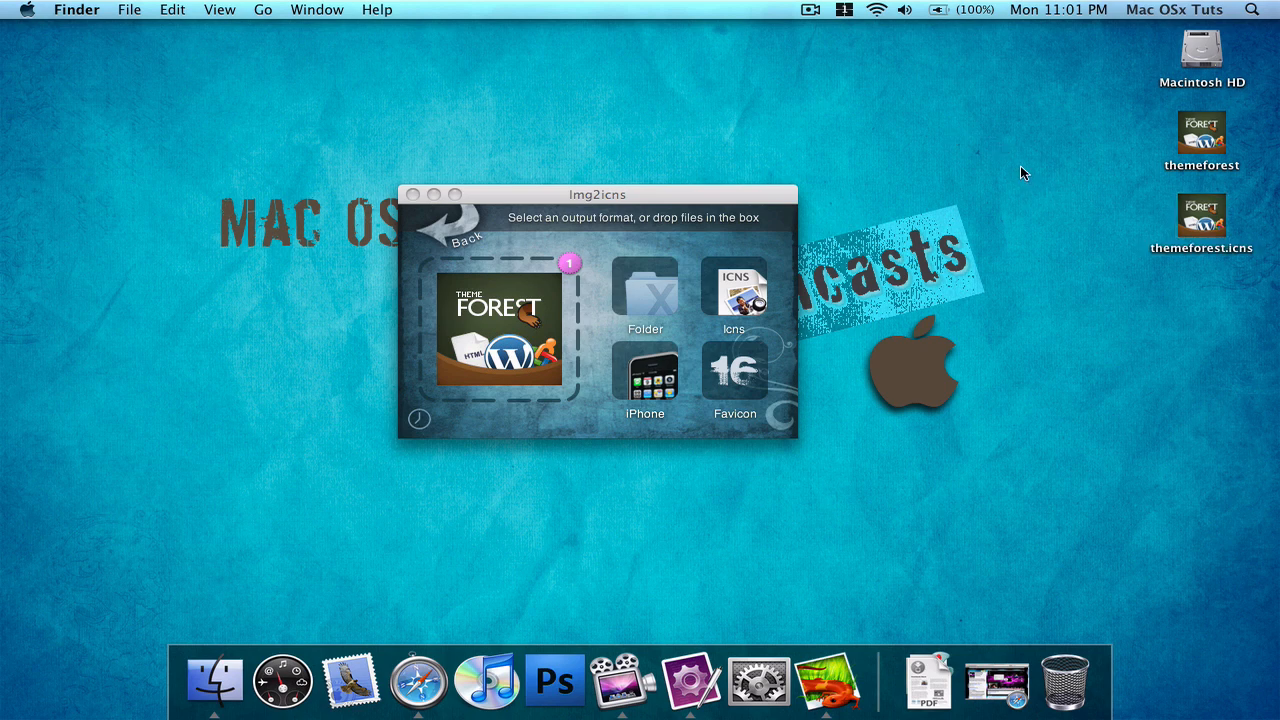
{"action": "mouse_move", "coordinate": [1222, 150]}
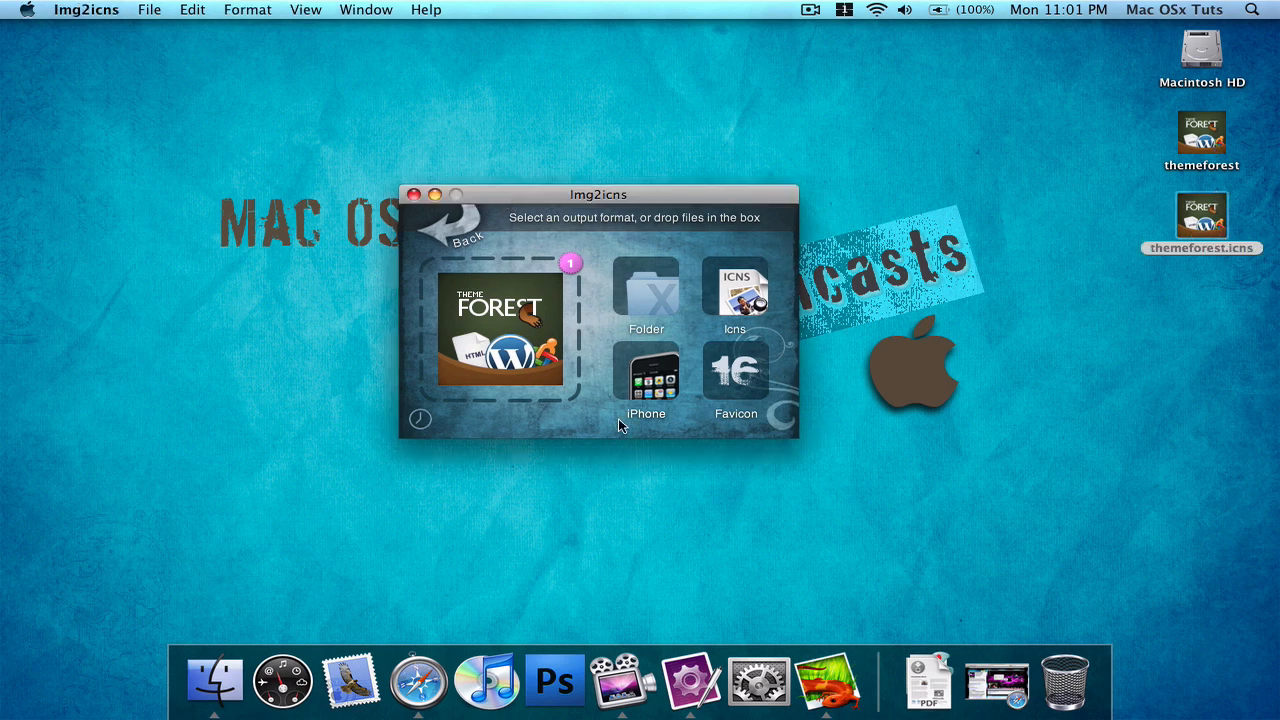
{"action": "mouse_move", "coordinate": [490, 413]}
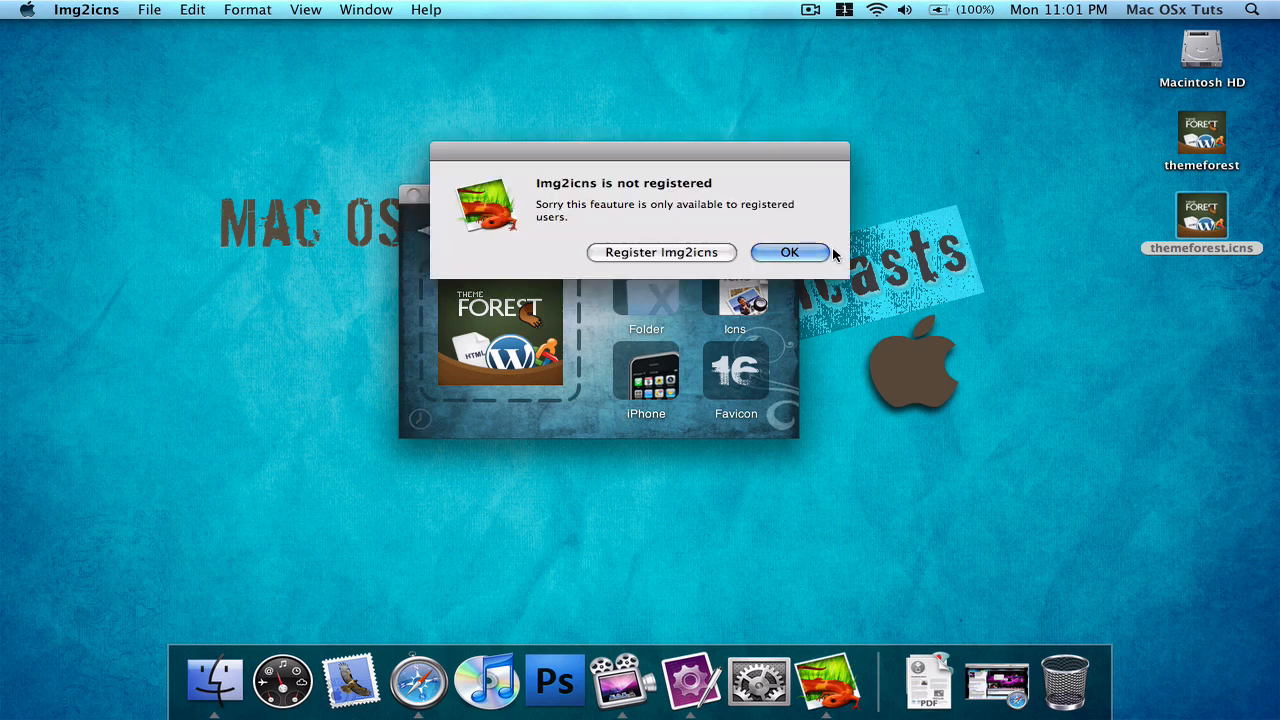
{"action": "left_click", "coordinate": [789, 252]}
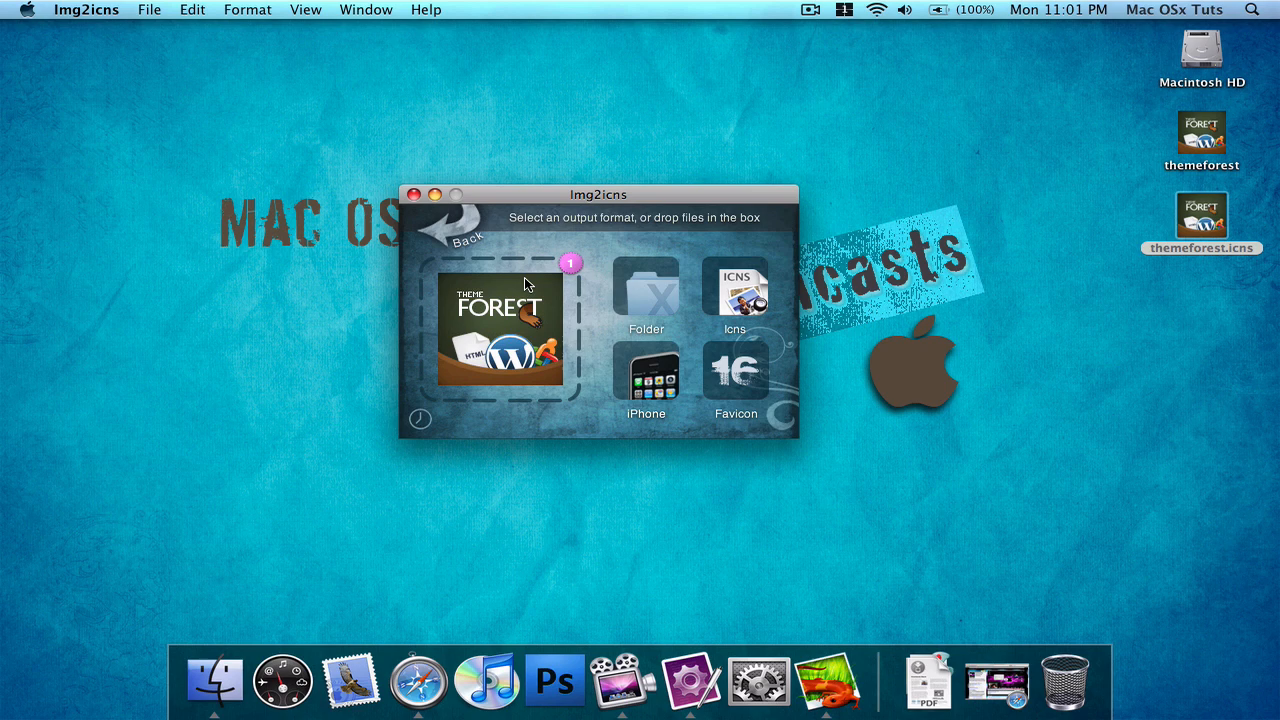
{"action": "mouse_move", "coordinate": [447, 416]}
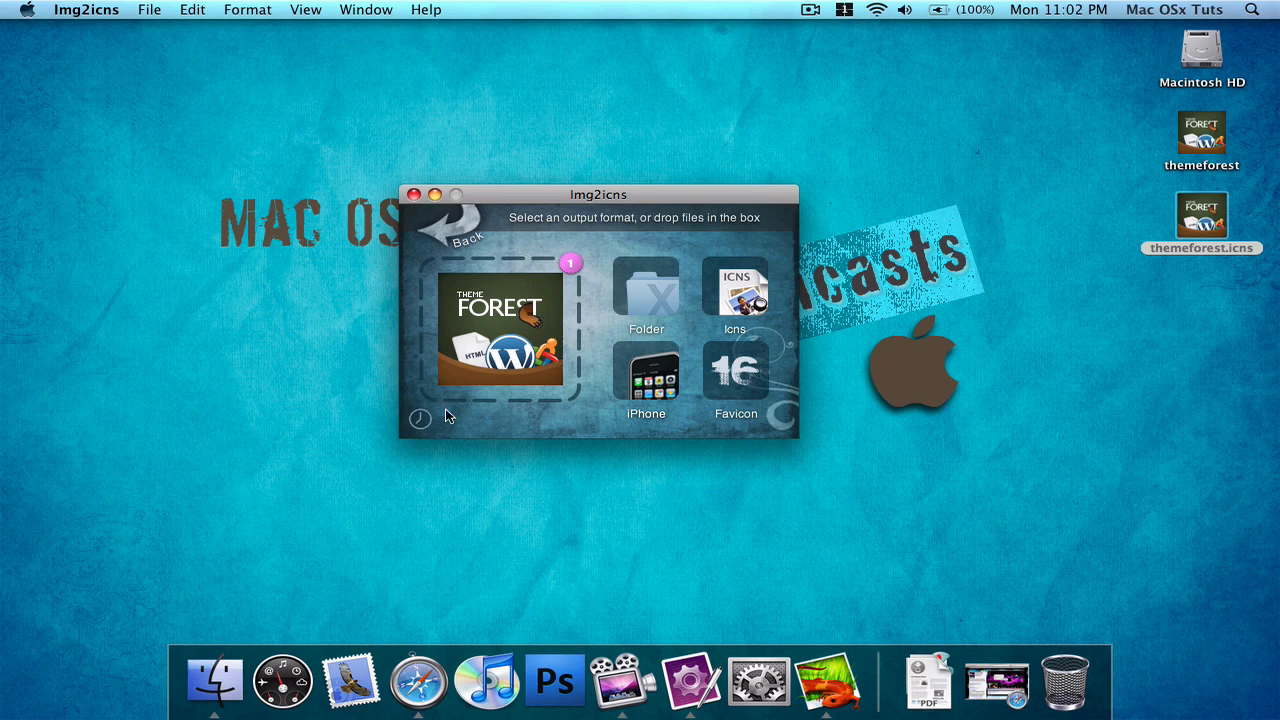
{"action": "mouse_move", "coordinate": [544, 327]}
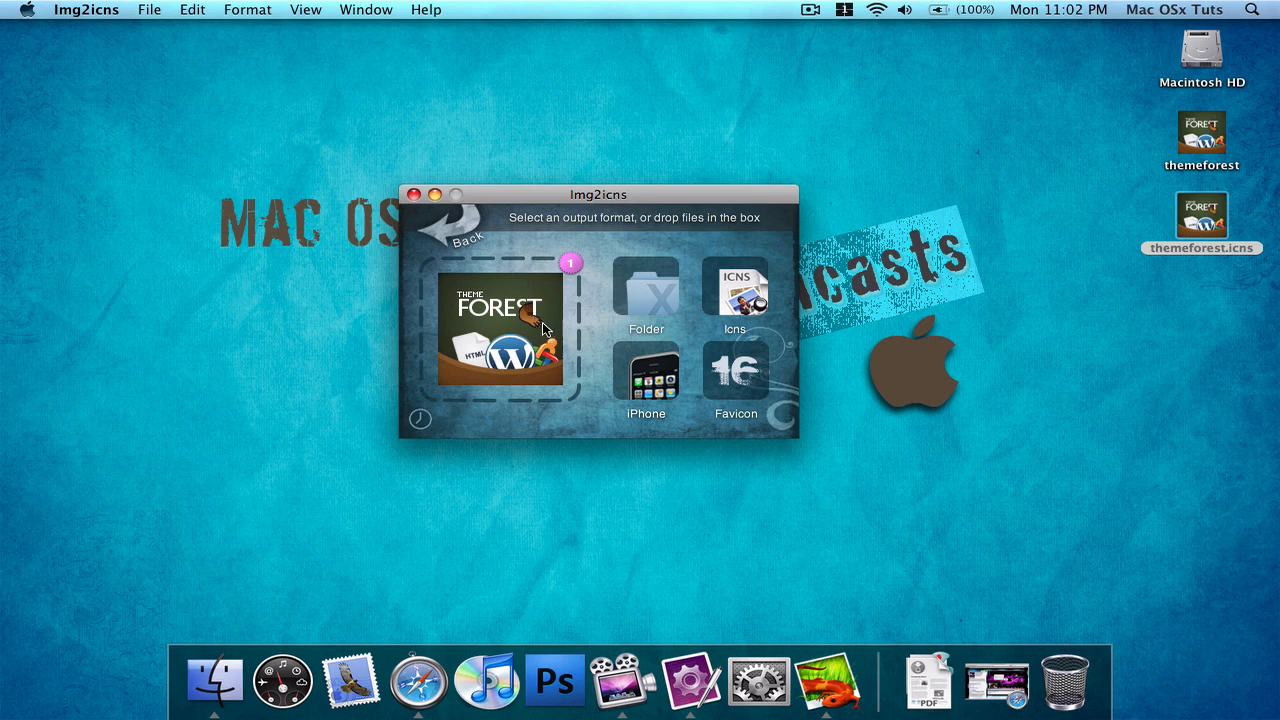
{"action": "mouse_move", "coordinate": [578, 325]}
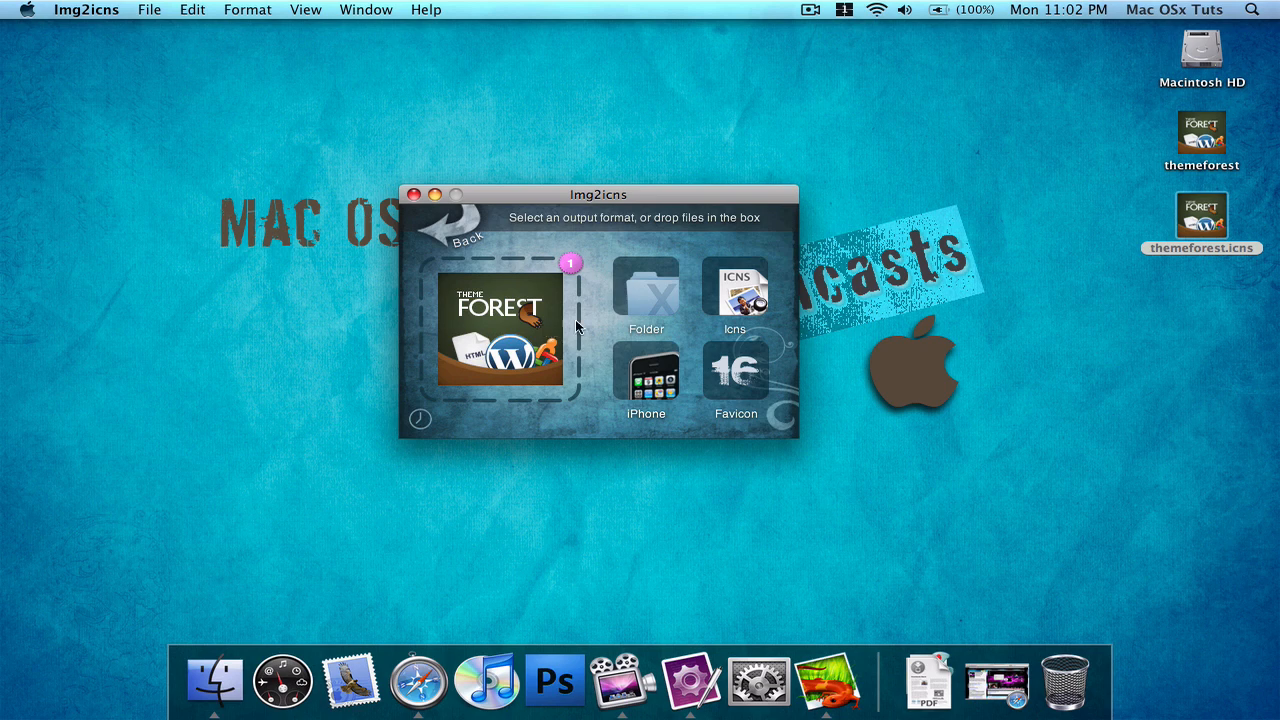
{"action": "mouse_move", "coordinate": [645, 375]}
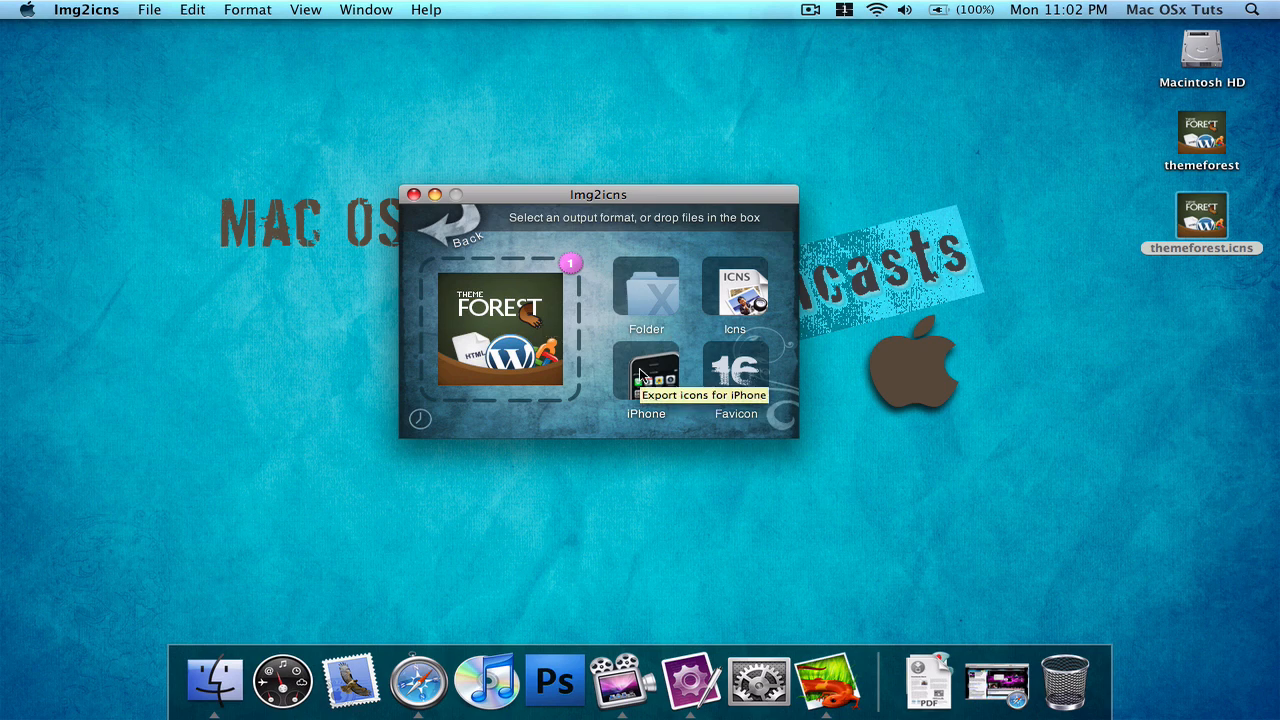
{"action": "mouse_move", "coordinate": [760, 378]}
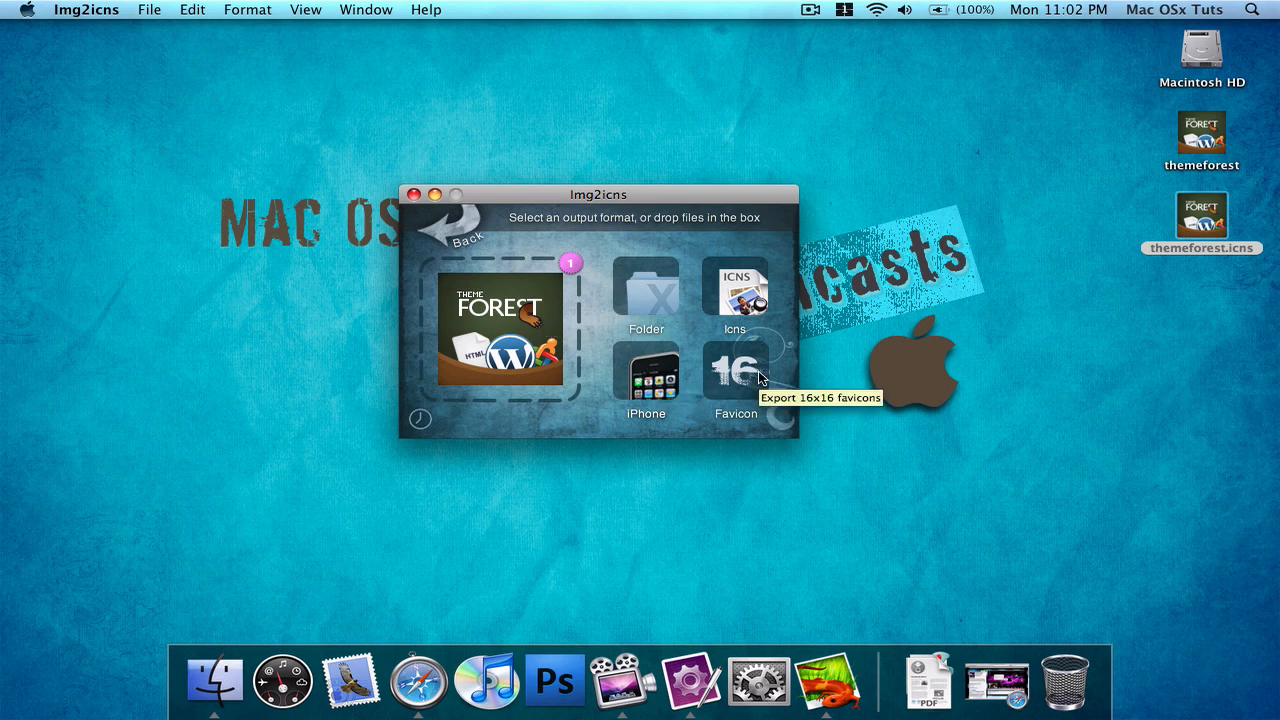
{"action": "mouse_move", "coordinate": [793, 344]}
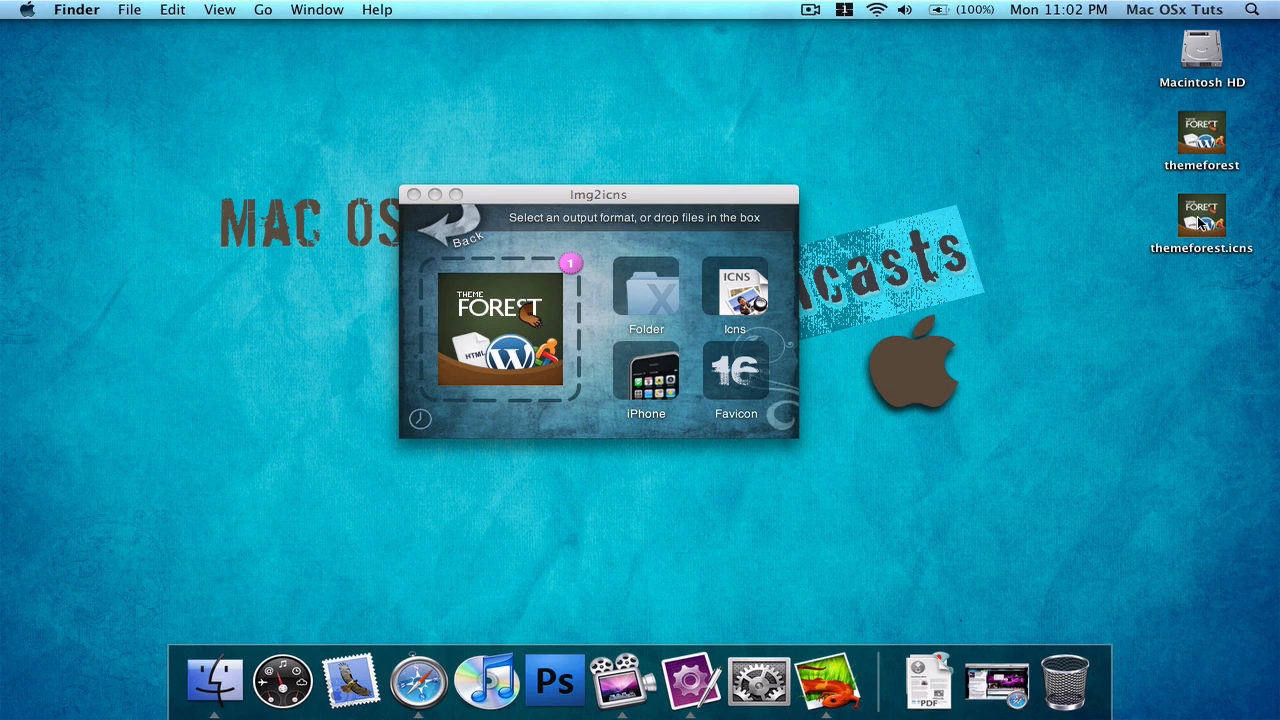
{"action": "mouse_move", "coordinate": [1213, 220]}
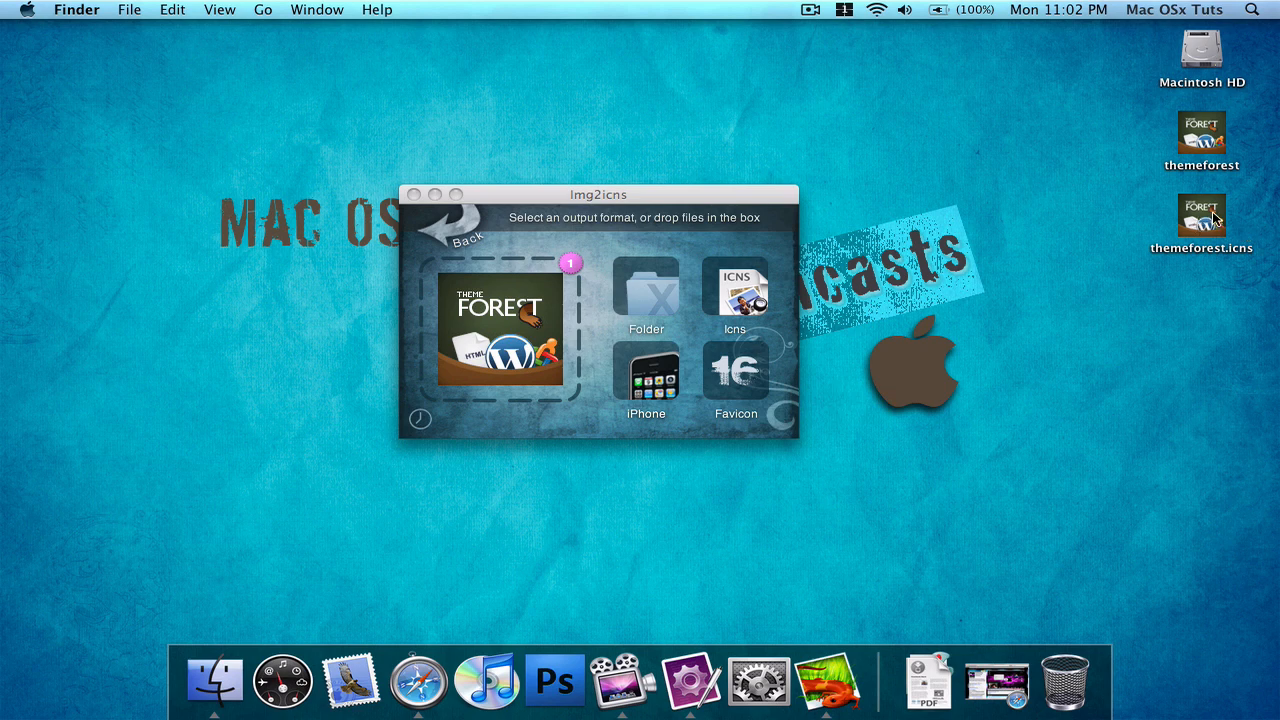
{"action": "mouse_move", "coordinate": [976, 226]}
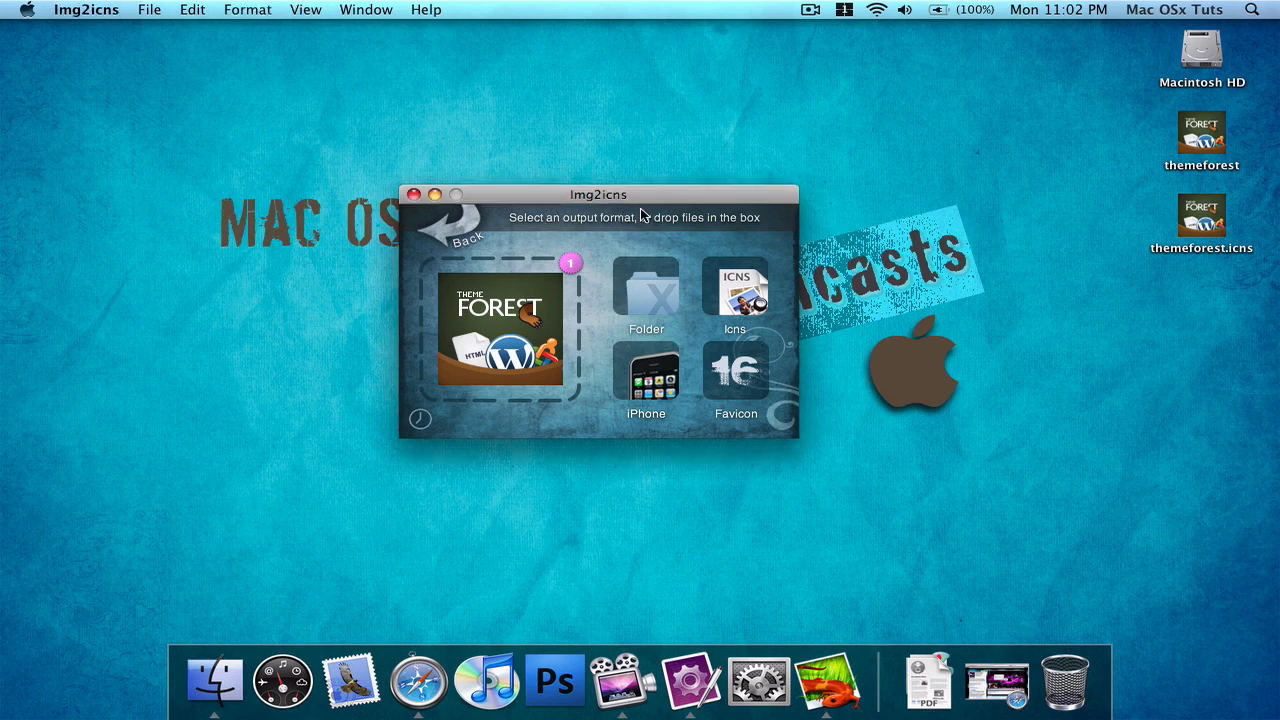
{"action": "mouse_move", "coordinate": [554, 680]}
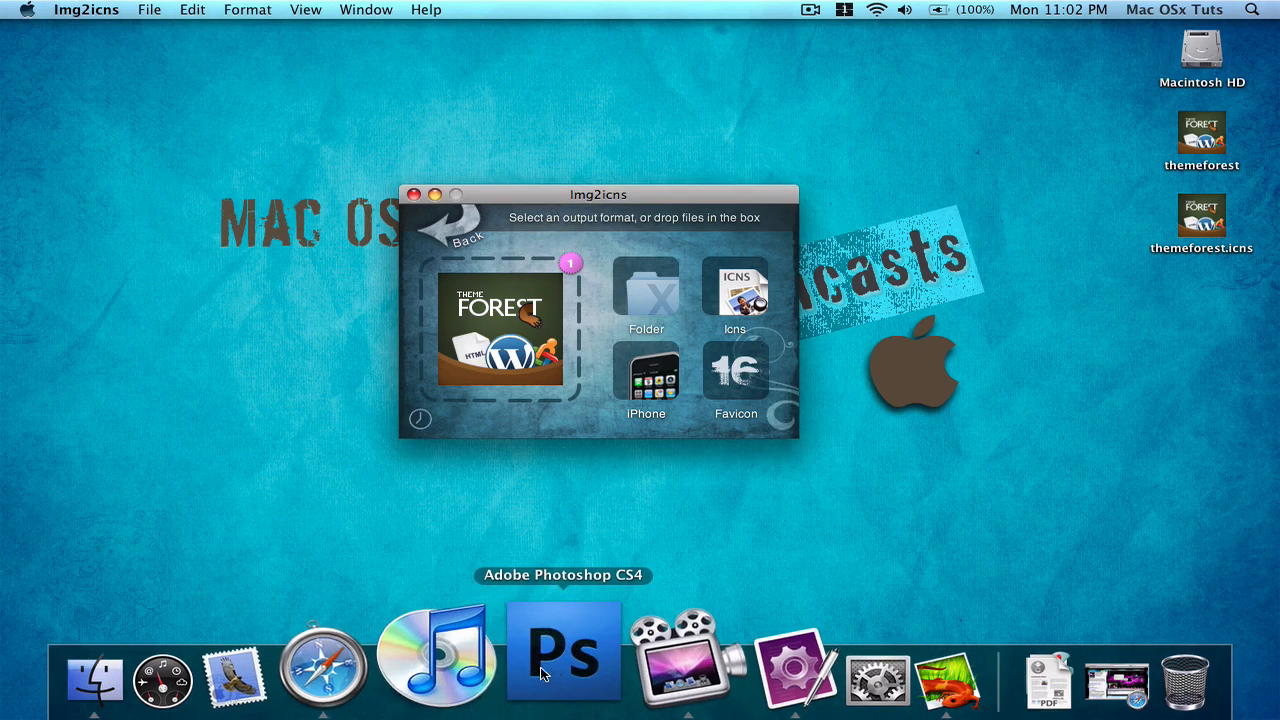
{"action": "mouse_move", "coordinate": [367, 80]}
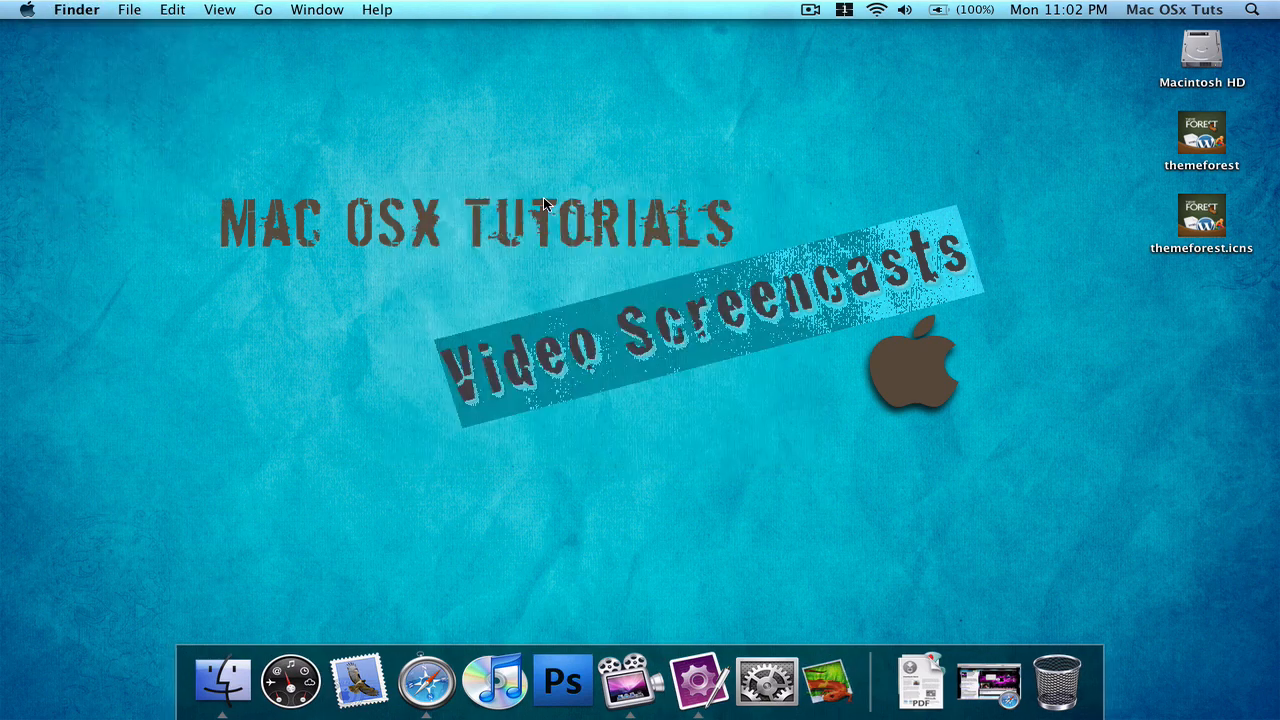
{"action": "mouse_move", "coordinate": [565, 680]}
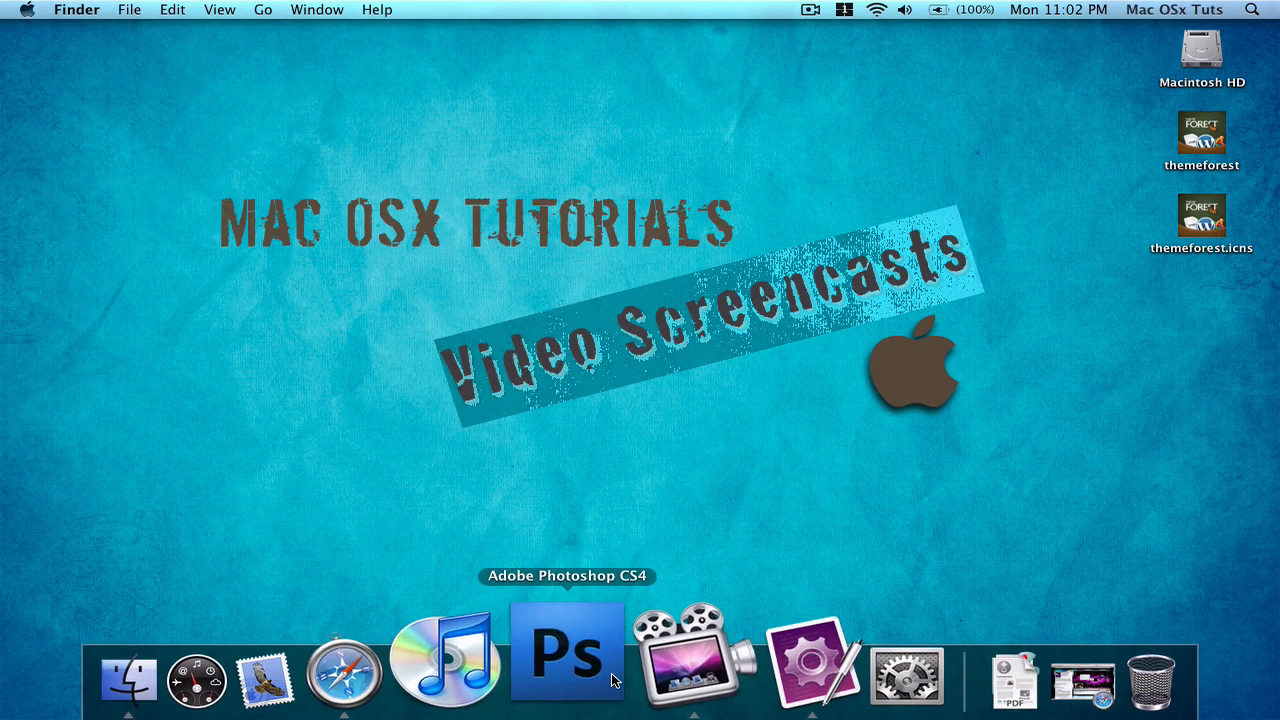
{"action": "mouse_move", "coordinate": [1117, 335]}
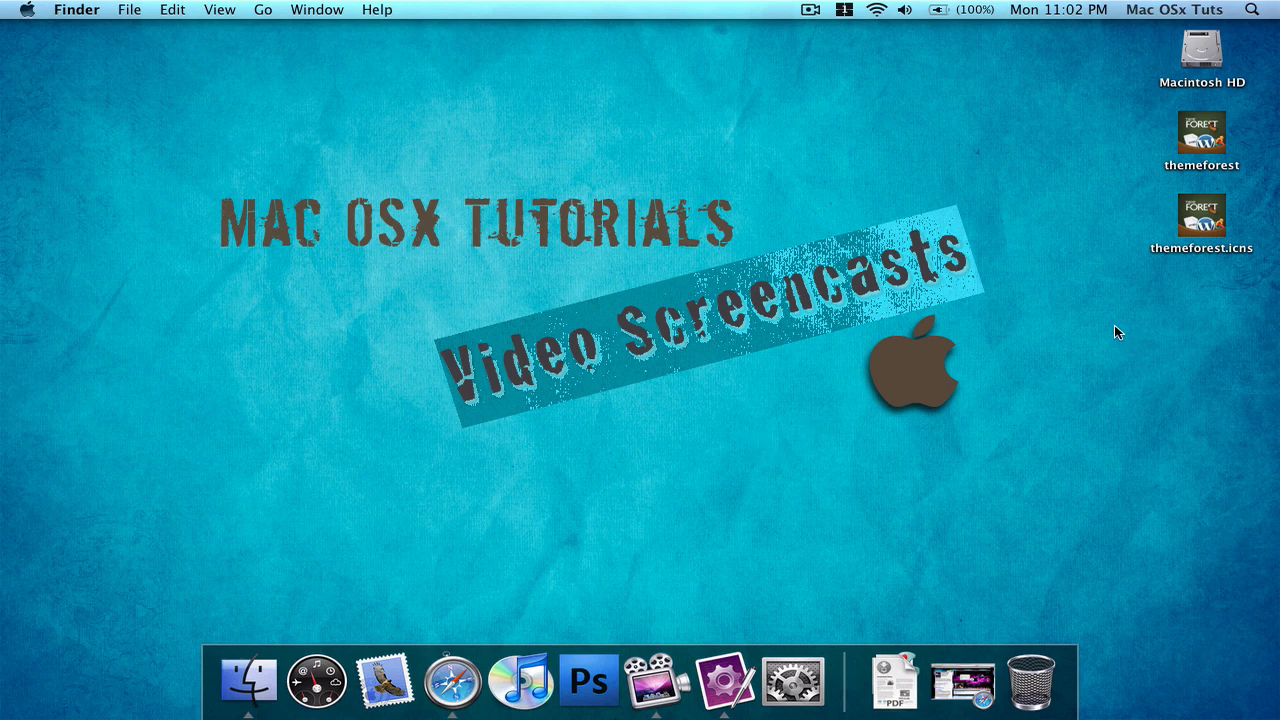
{"action": "mouse_move", "coordinate": [1101, 333]}
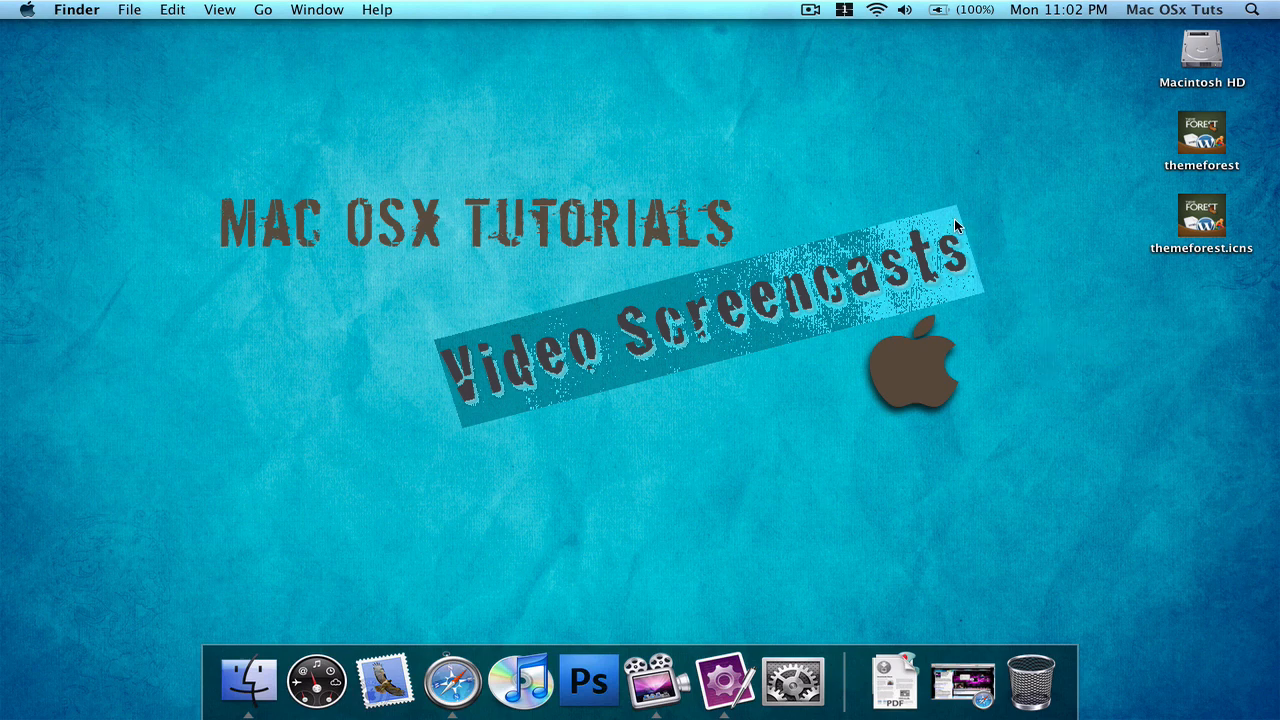
{"action": "mouse_move", "coordinate": [883, 202]}
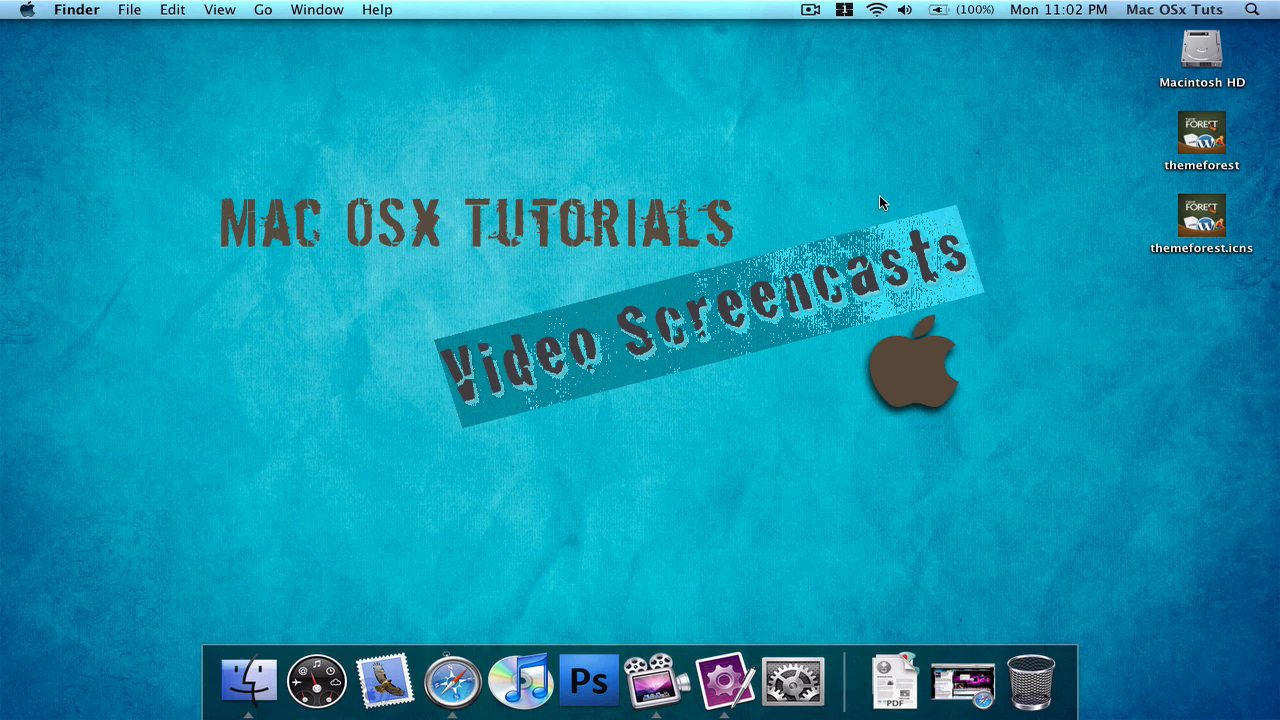